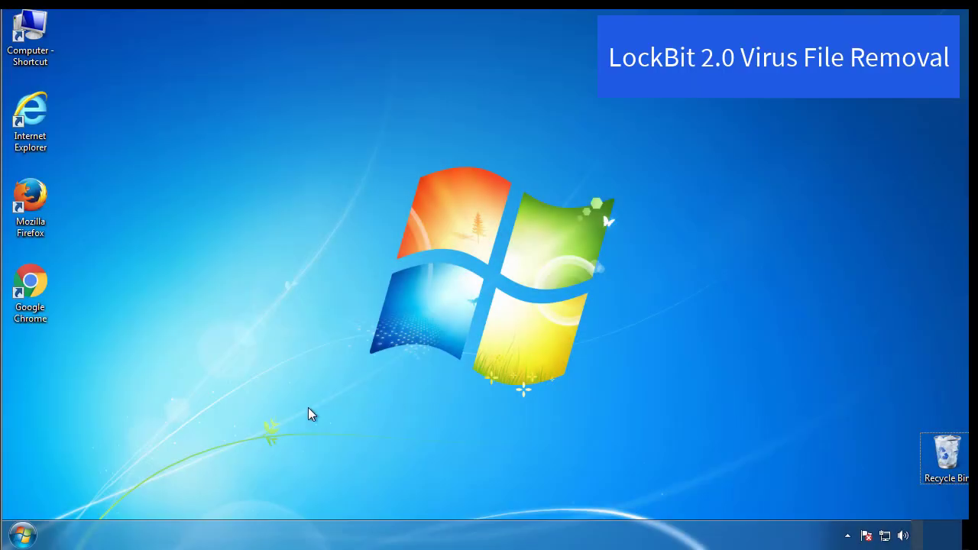
# - Launch msconfig, enable minimal Safe boot on the Boot tab, and restart
pyautogui.click(22, 534)
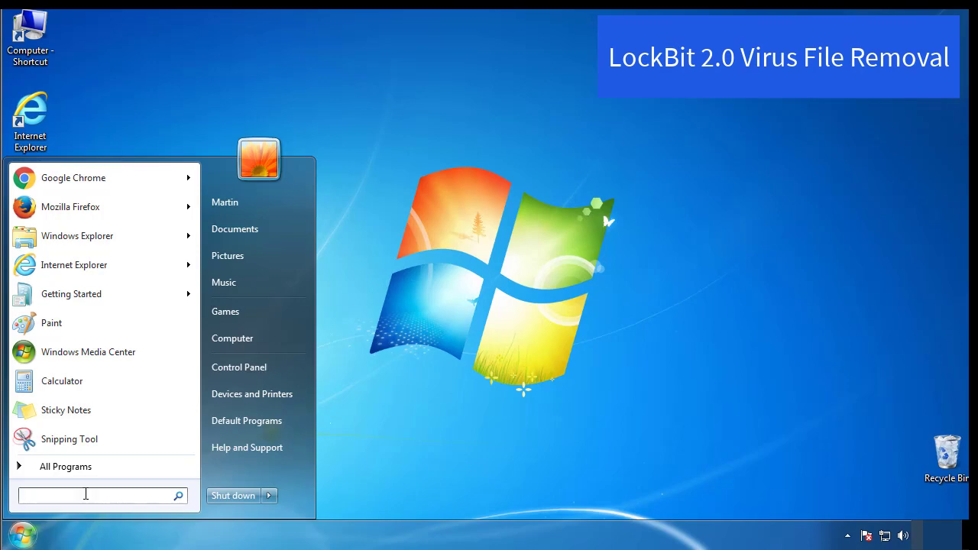
pyautogui.write('mscon')
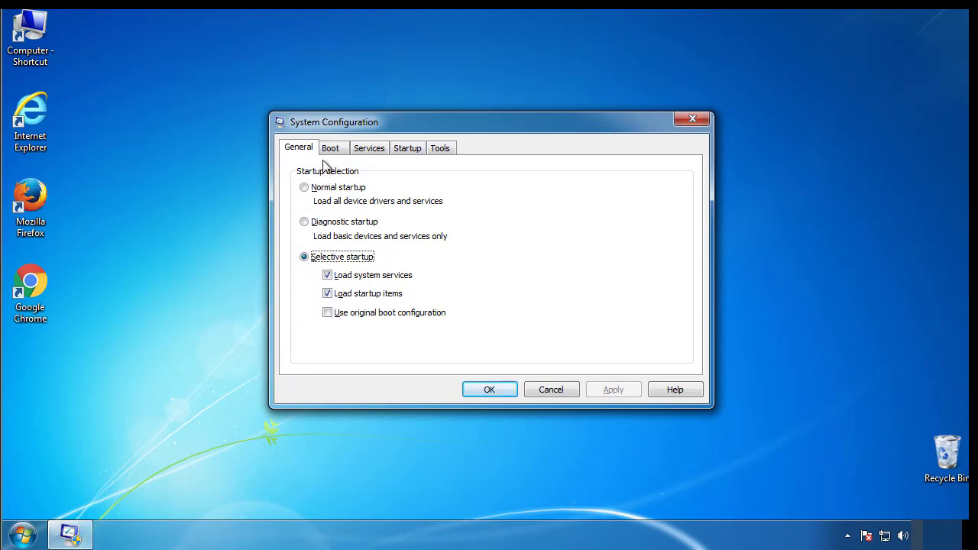
pyautogui.click(330, 147)
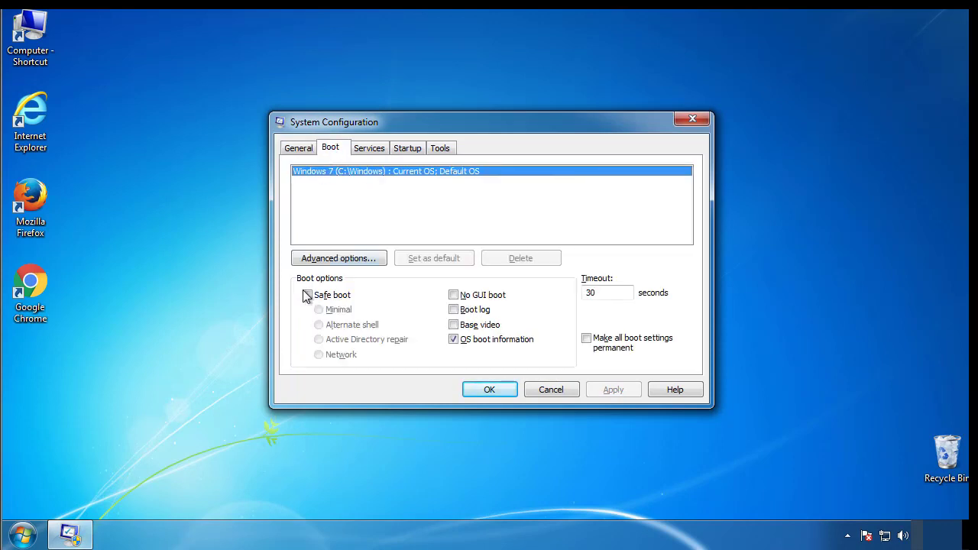
pyautogui.click(307, 295)
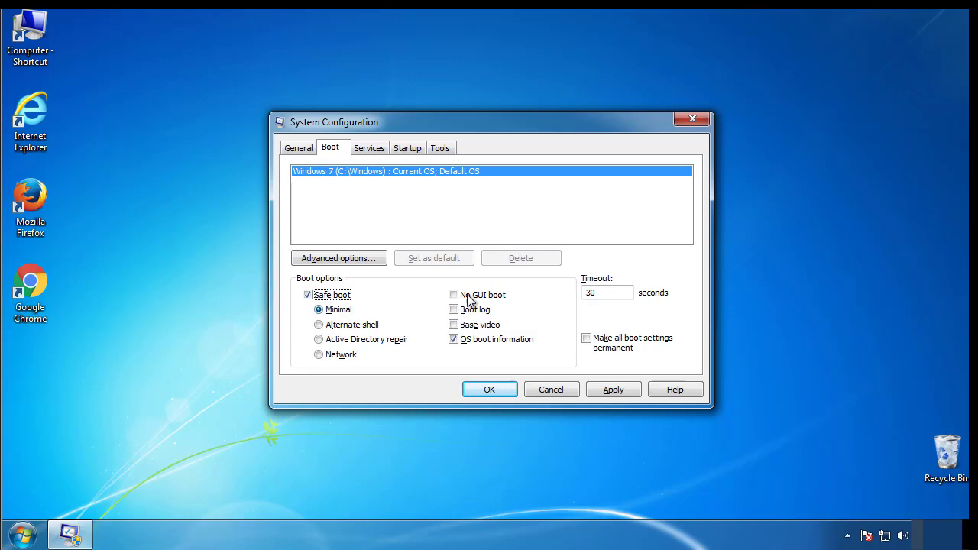
pyautogui.moveTo(489, 390)
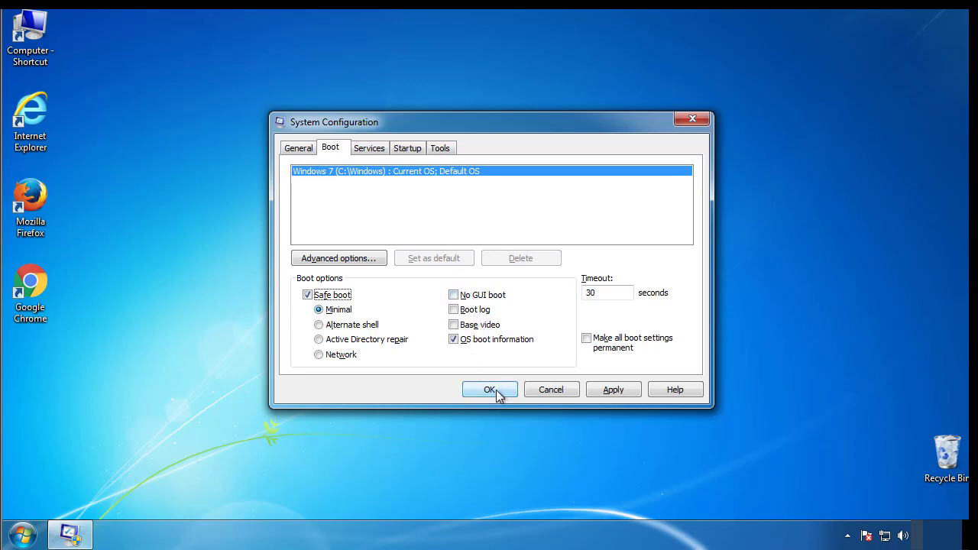
pyautogui.click(489, 389)
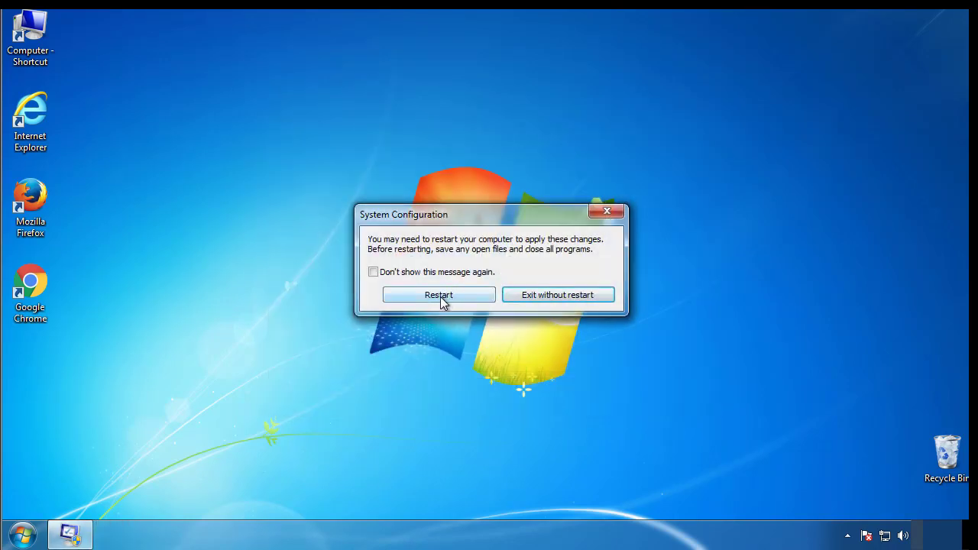
pyautogui.click(438, 295)
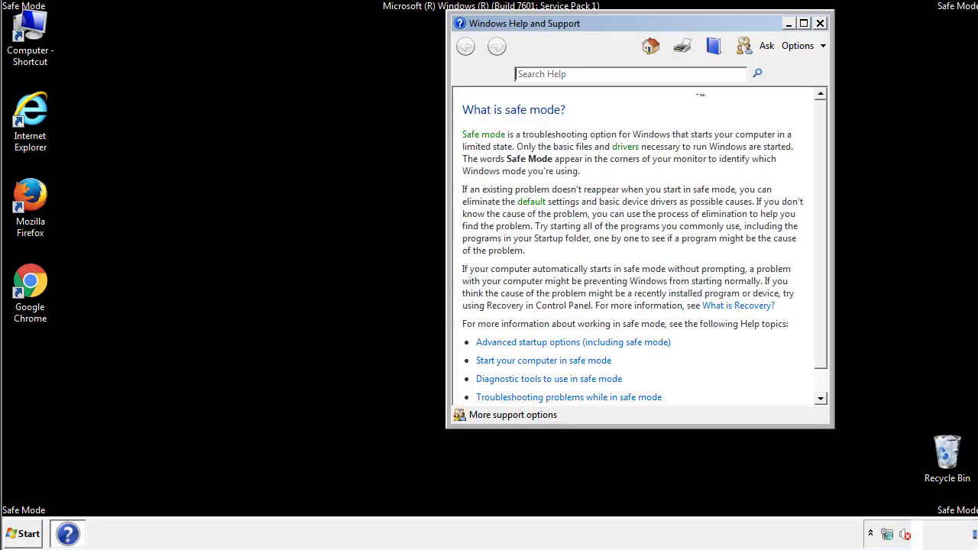
# - Close Safe Mode help and set Folder Options to show hidden files, folders and drives
pyautogui.click(820, 23)
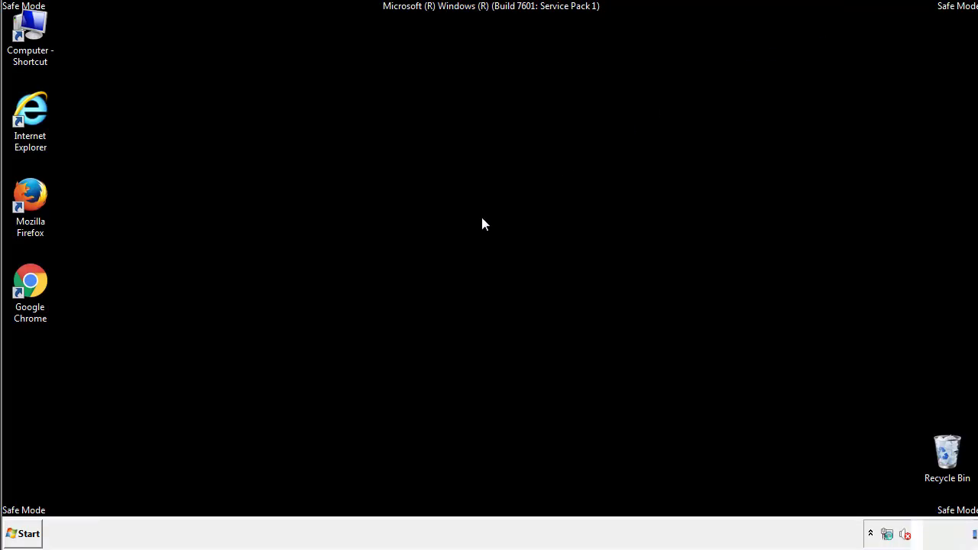
pyautogui.click(23, 533)
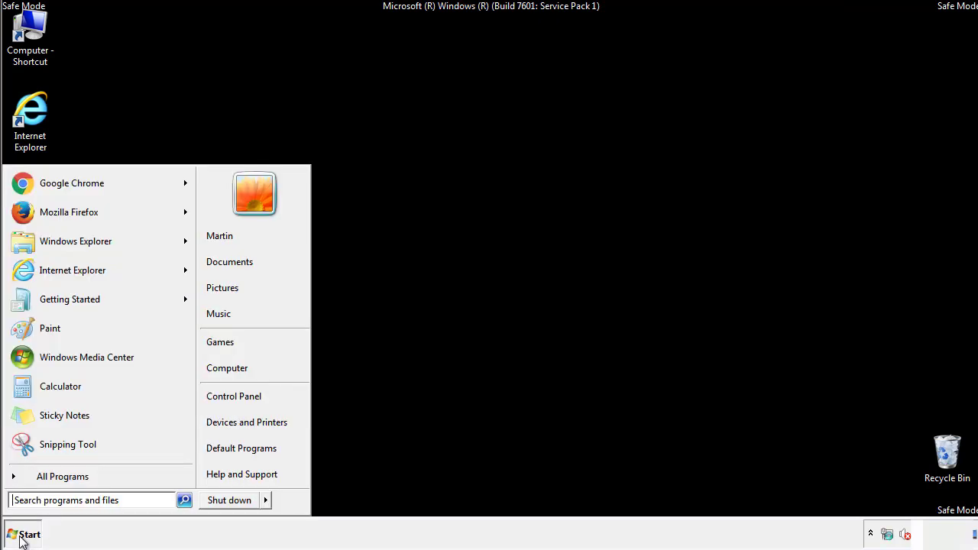
pyautogui.click(23, 533)
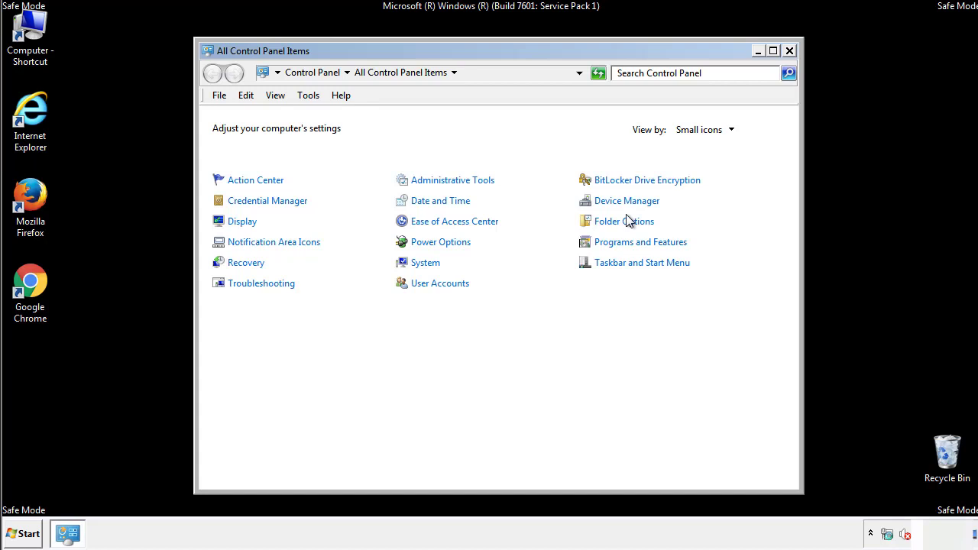
pyautogui.click(623, 221)
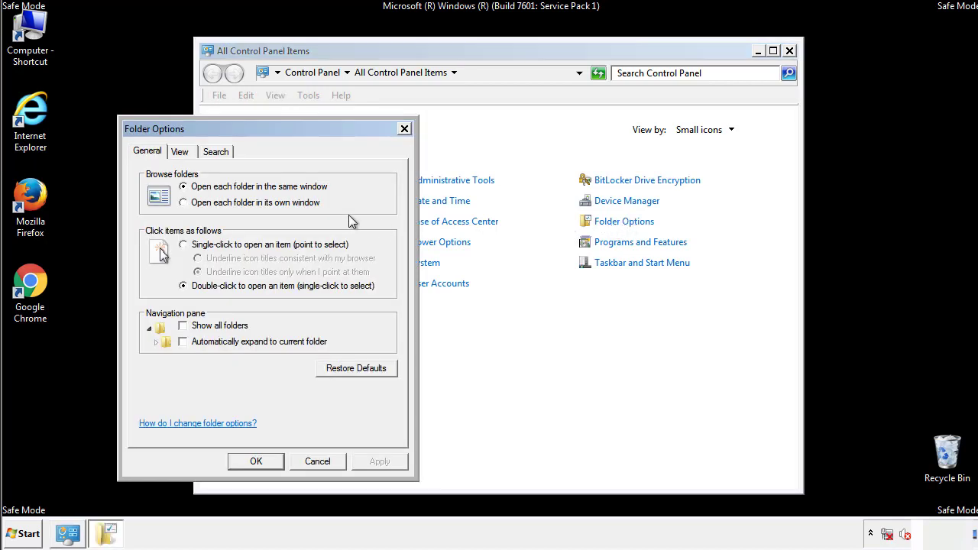
pyautogui.click(180, 152)
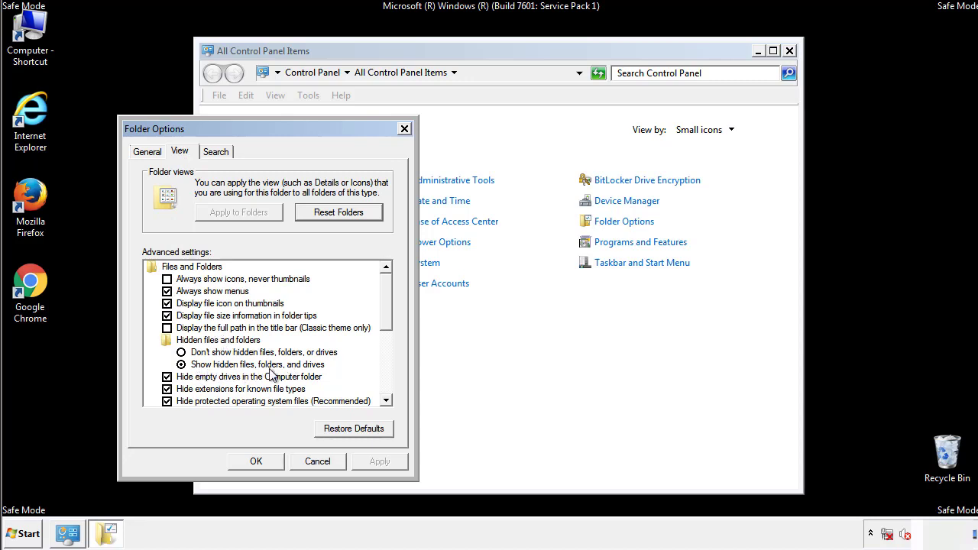
pyautogui.click(256, 460)
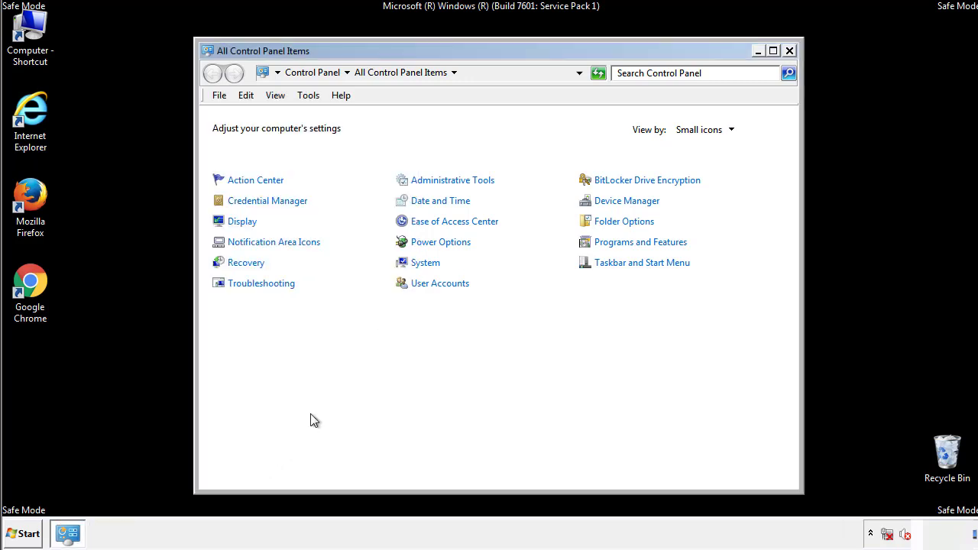
# - Browse in Explorer from C:\Windows through System32 and drivers into the etc folder
pyautogui.click(789, 50)
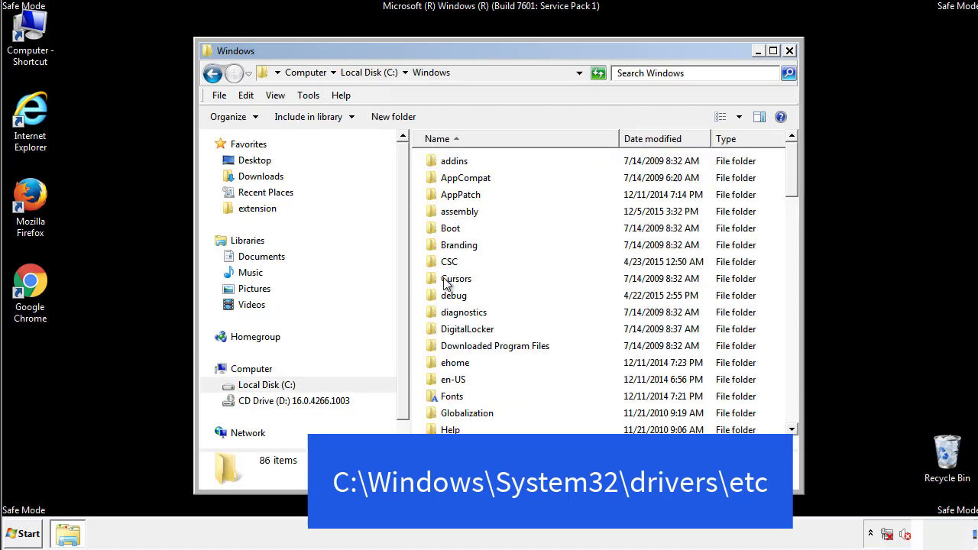
pyautogui.scroll(-3)
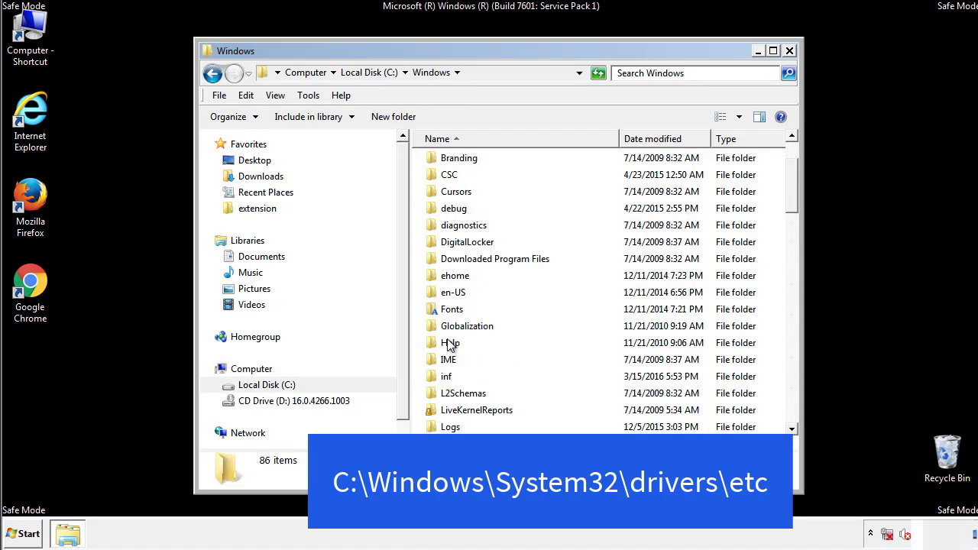
pyautogui.scroll(-3)
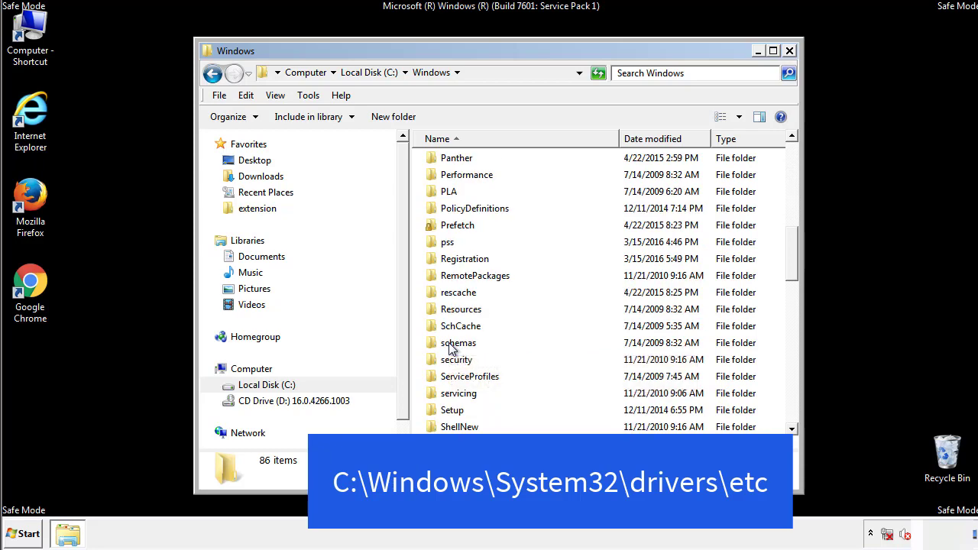
pyautogui.doubleClick(486, 72)
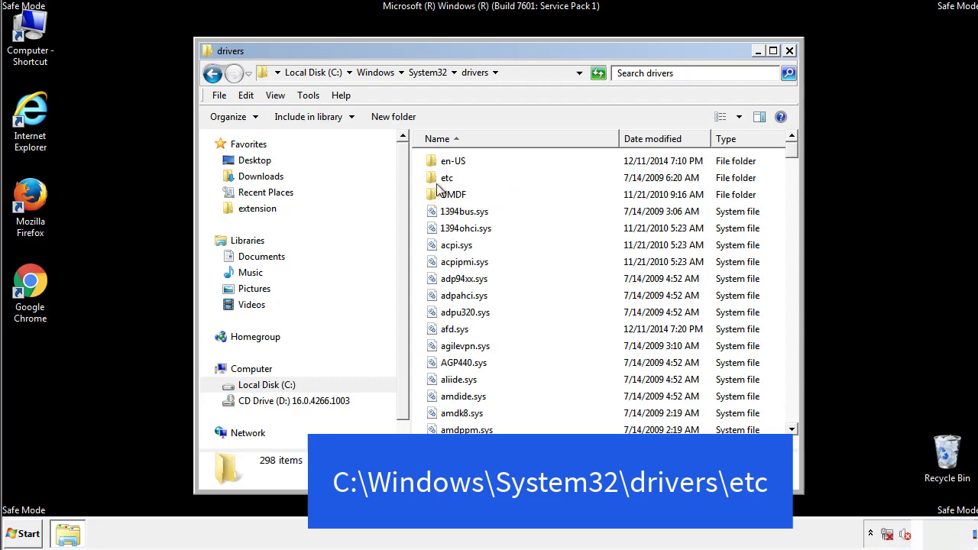
pyautogui.doubleClick(446, 177)
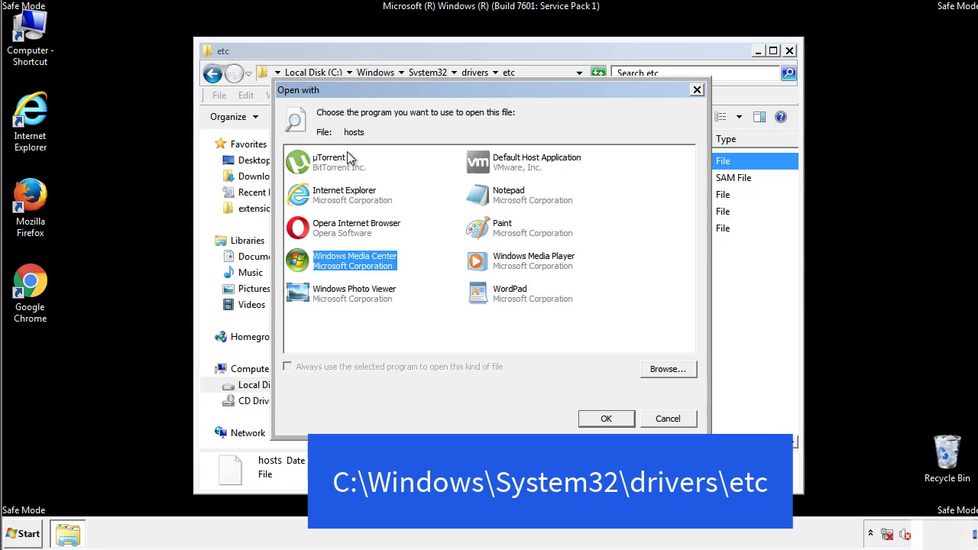
pyautogui.moveTo(495, 200)
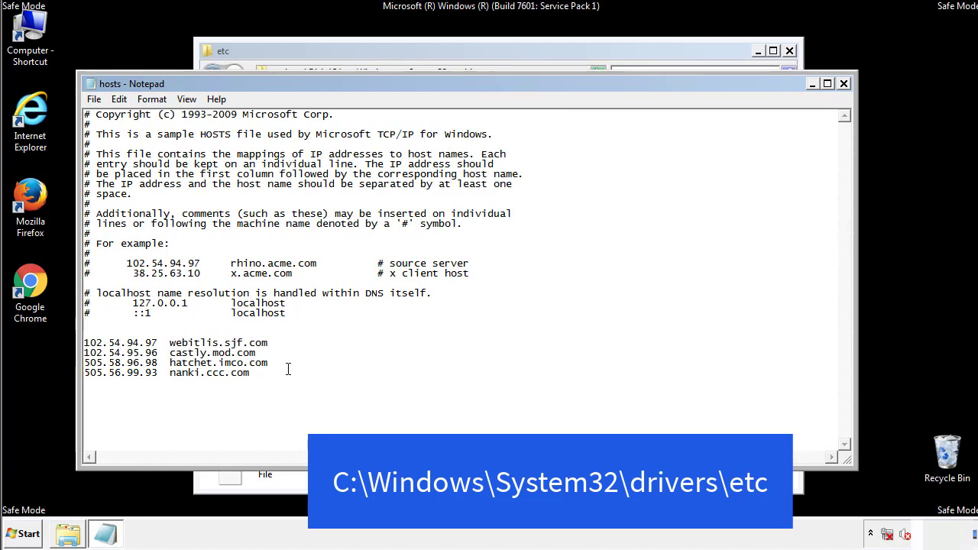
# - Delete the four suspicious host entries from the hosts file, then close Notepad and Explorer
pyautogui.moveTo(86, 342); pyautogui.dragTo(267, 372)
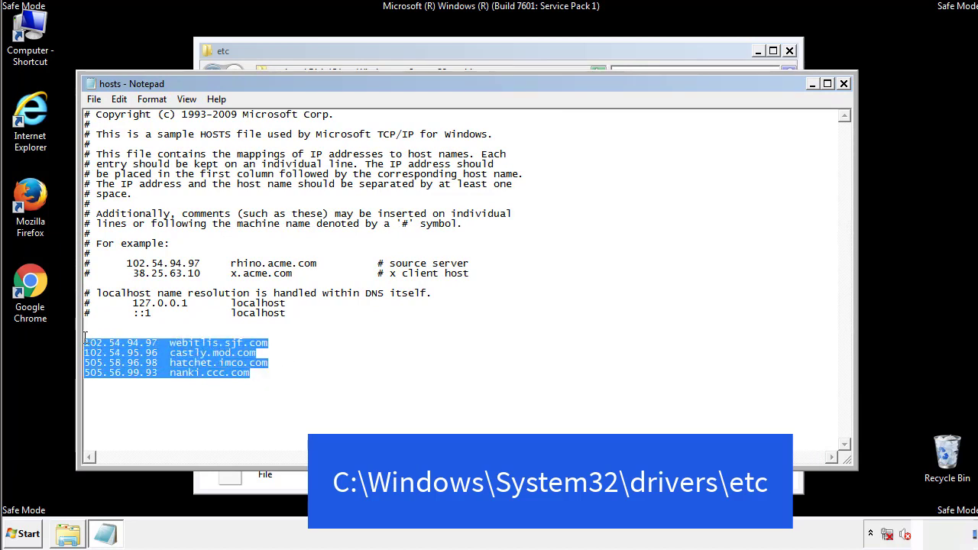
pyautogui.press('Delete')
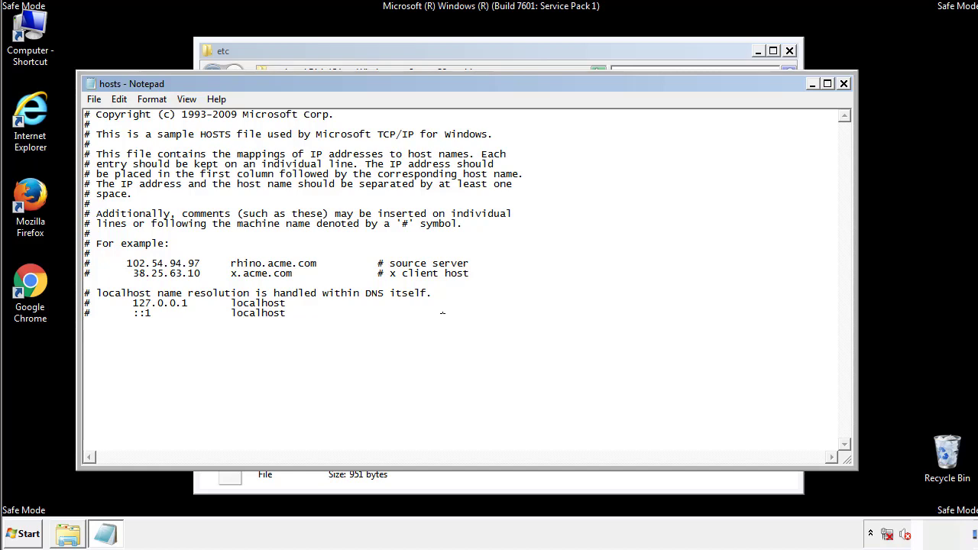
pyautogui.moveTo(844, 83)
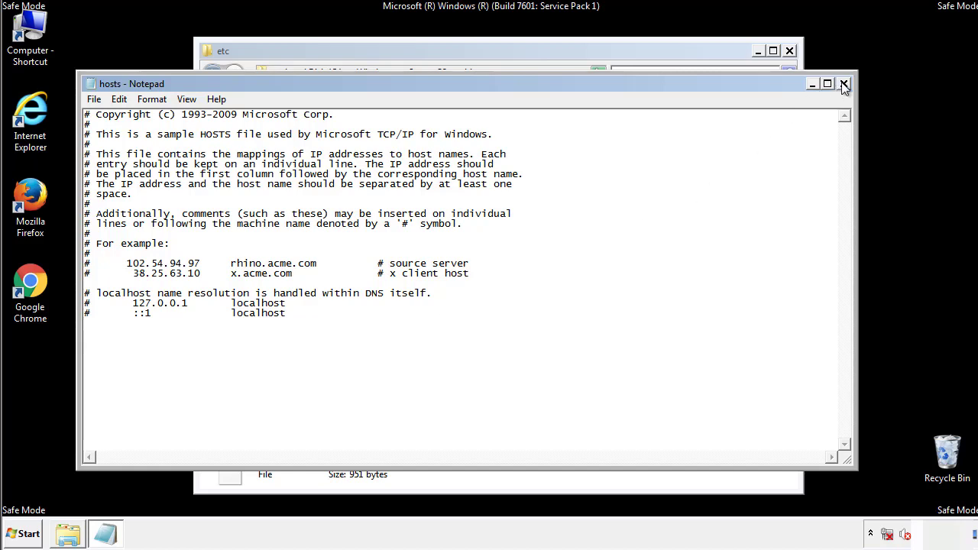
pyautogui.click(844, 84)
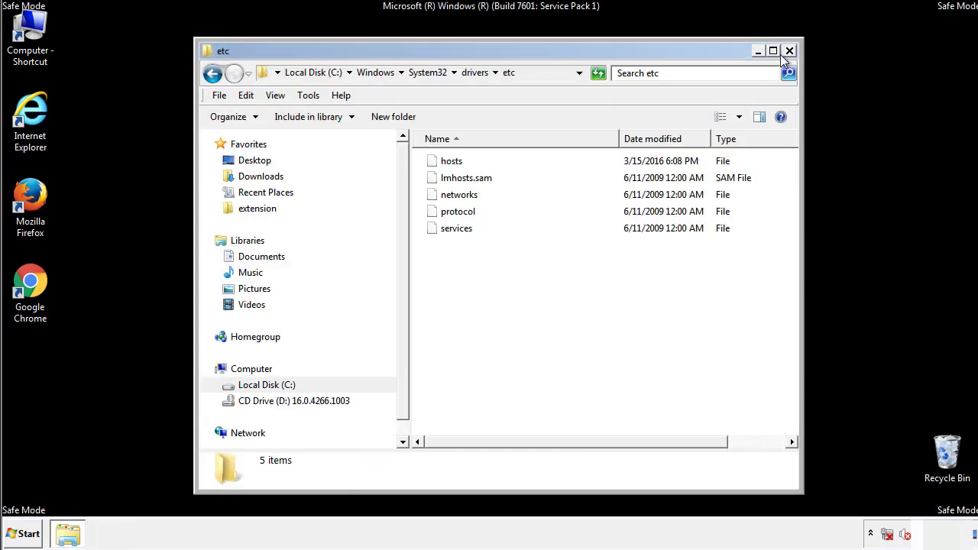
pyautogui.click(789, 50)
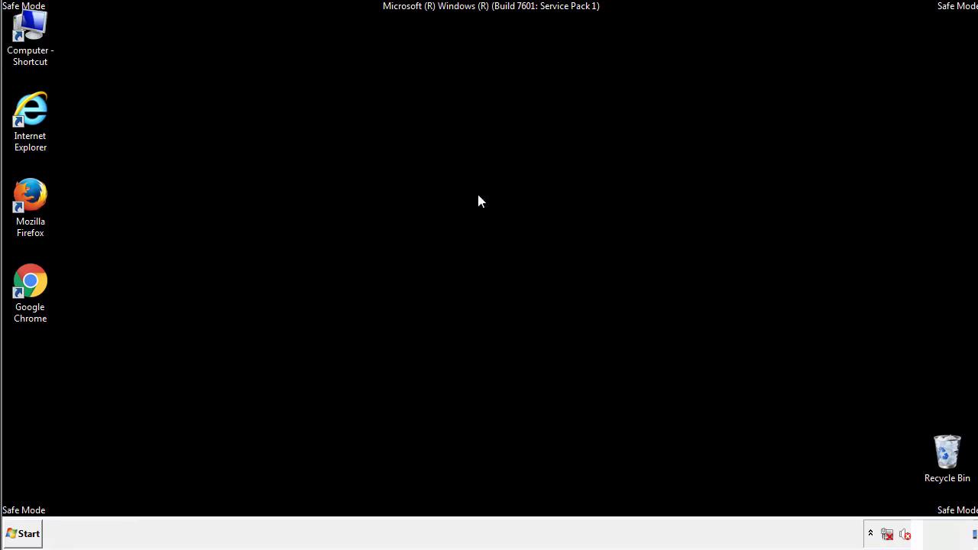
# - Open Startup and delete AdsInOne, recover.aesir, systemreg.aesir and tavanero, then close it
pyautogui.click(22, 533)
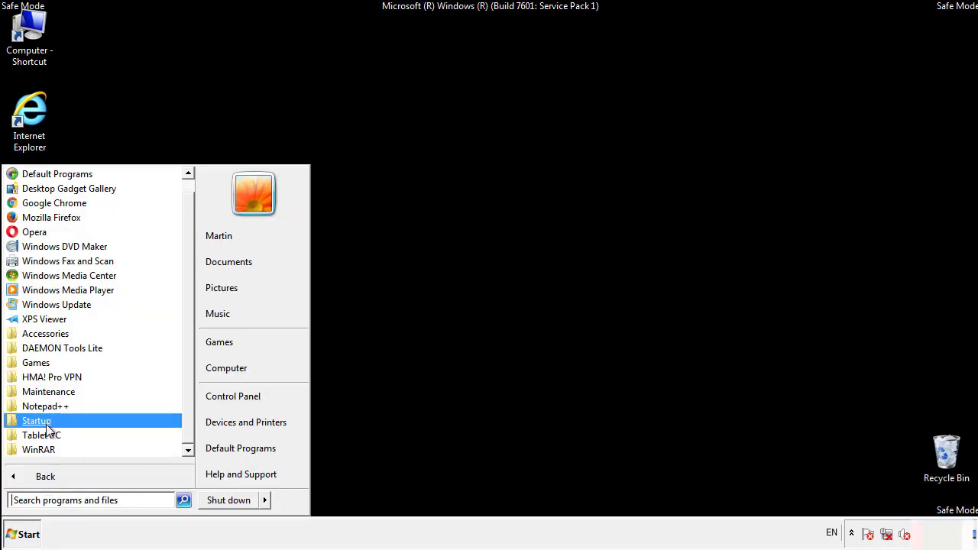
pyautogui.rightClick(36, 420)
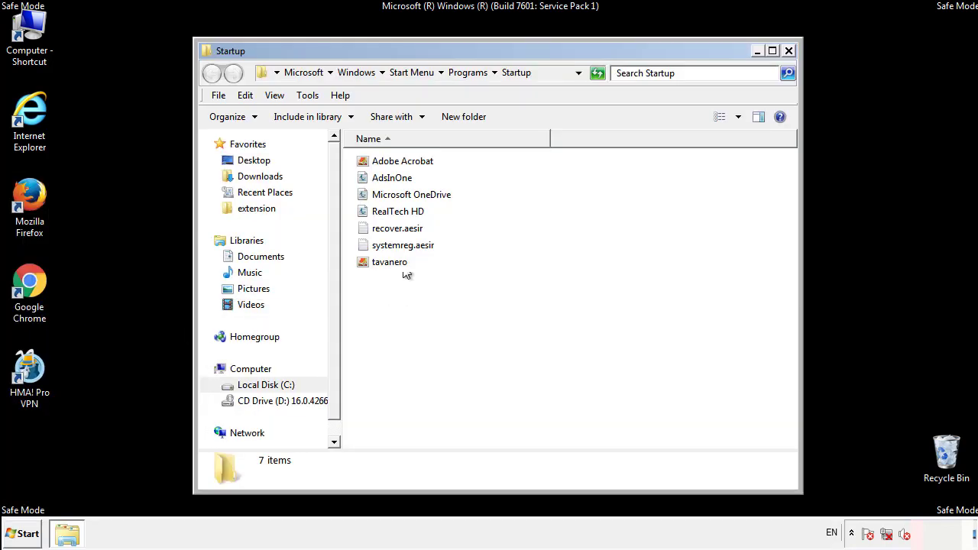
pyautogui.click(392, 177)
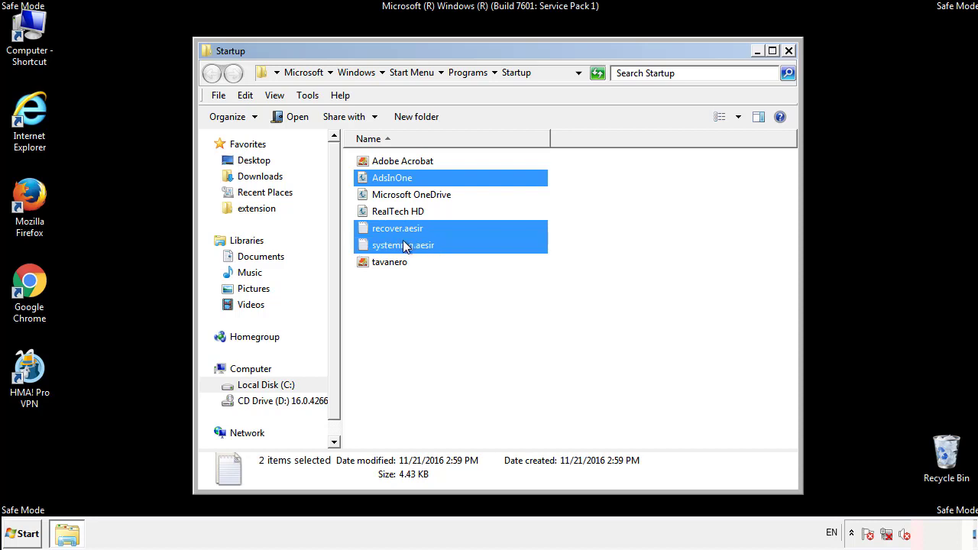
pyautogui.rightClick(389, 262)
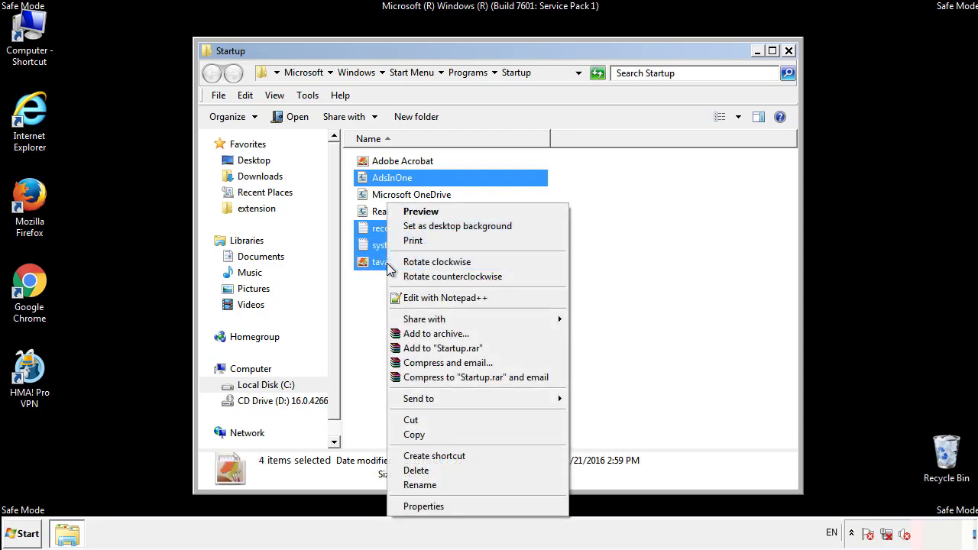
pyautogui.click(416, 469)
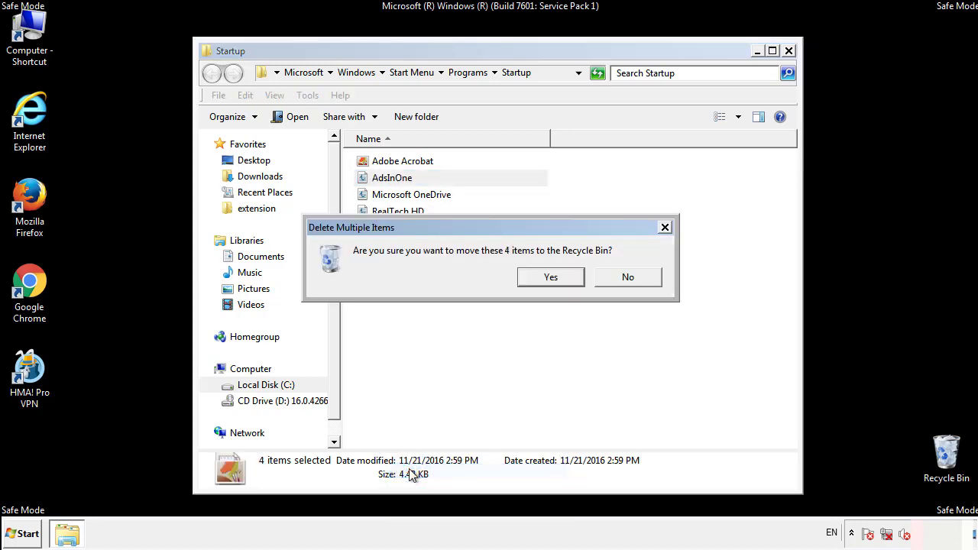
pyautogui.click(550, 277)
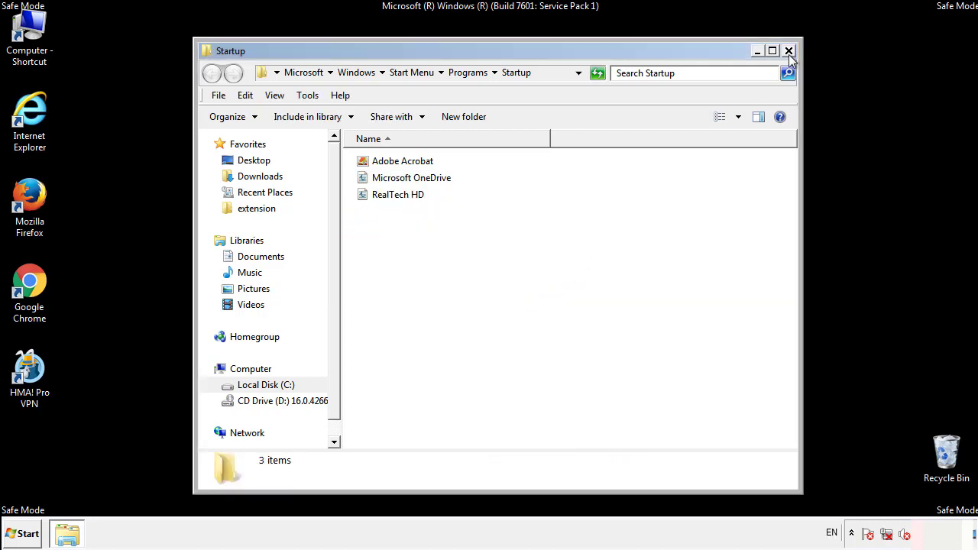
pyautogui.click(788, 51)
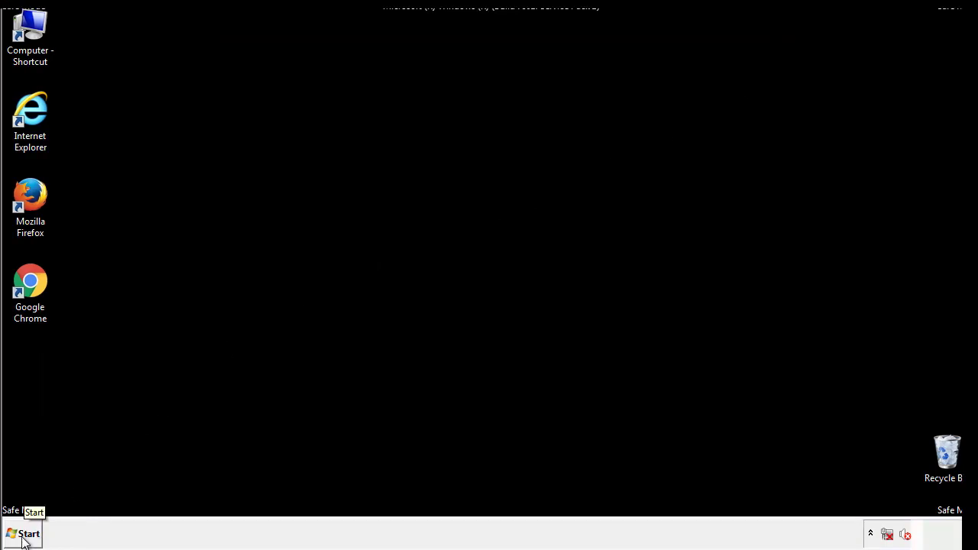
# - Launch regedit and expand HKEY_LOCAL_MACHINE\SOFTWARE\Microsoft\Windows\CurrentVersion down to the Run key
pyautogui.click(23, 533)
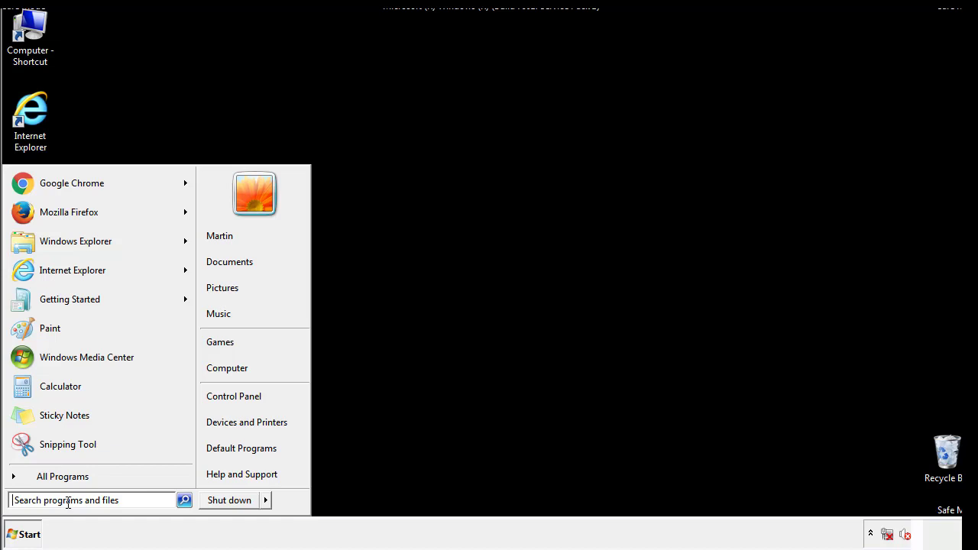
pyautogui.write('reged')
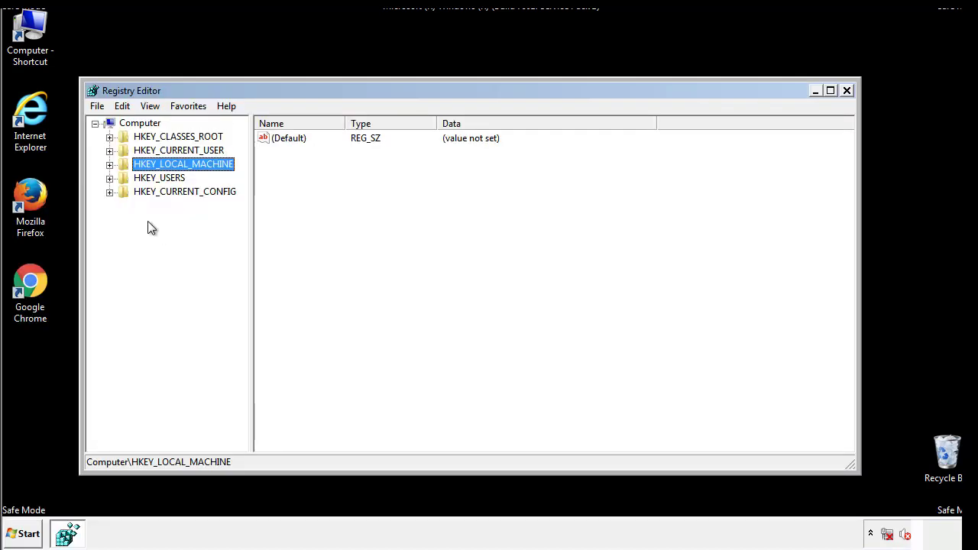
pyautogui.click(109, 163)
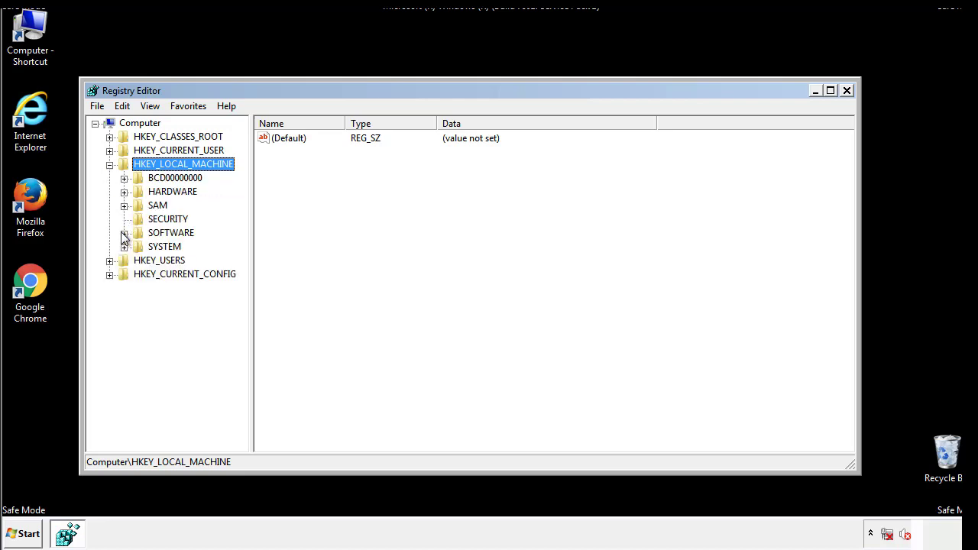
pyautogui.click(125, 233)
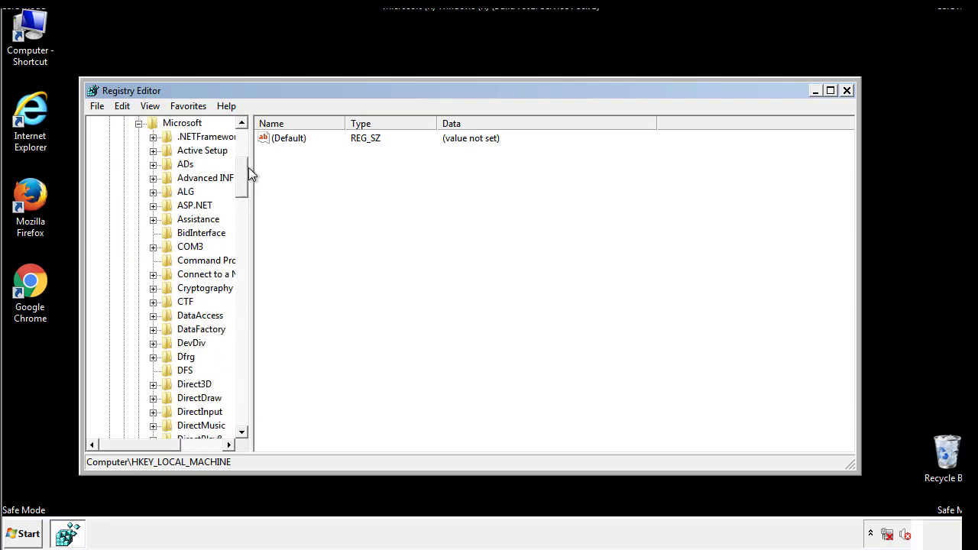
pyautogui.scroll(-3)
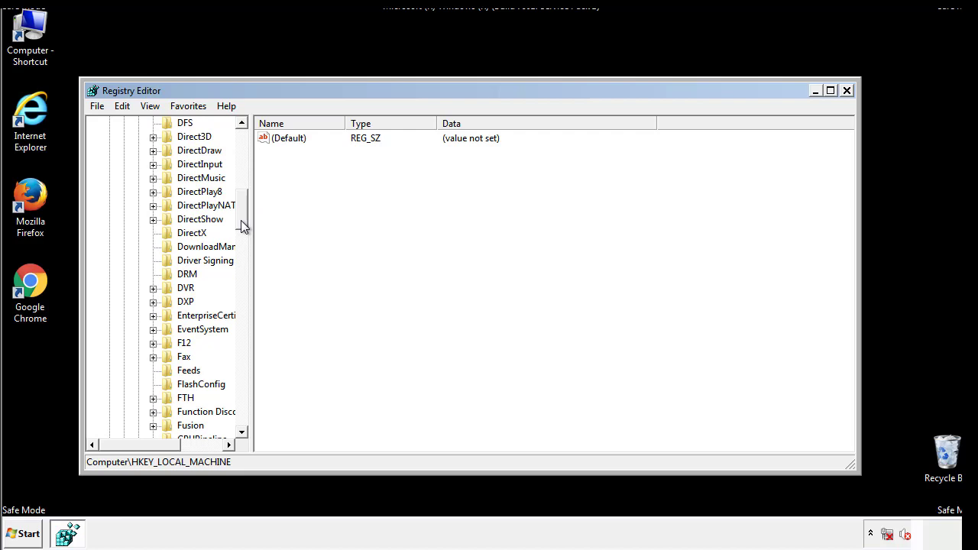
pyautogui.scroll(-3)
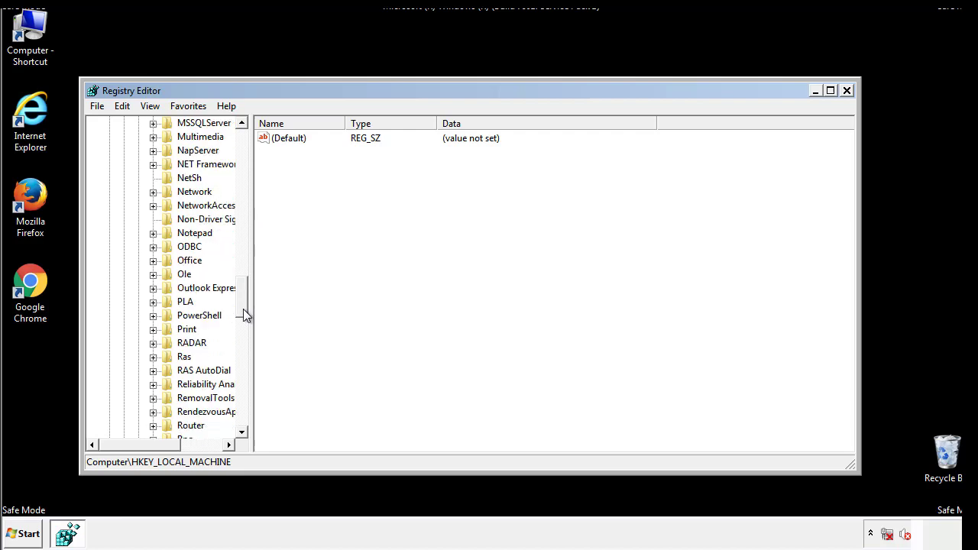
pyautogui.scroll(-3)
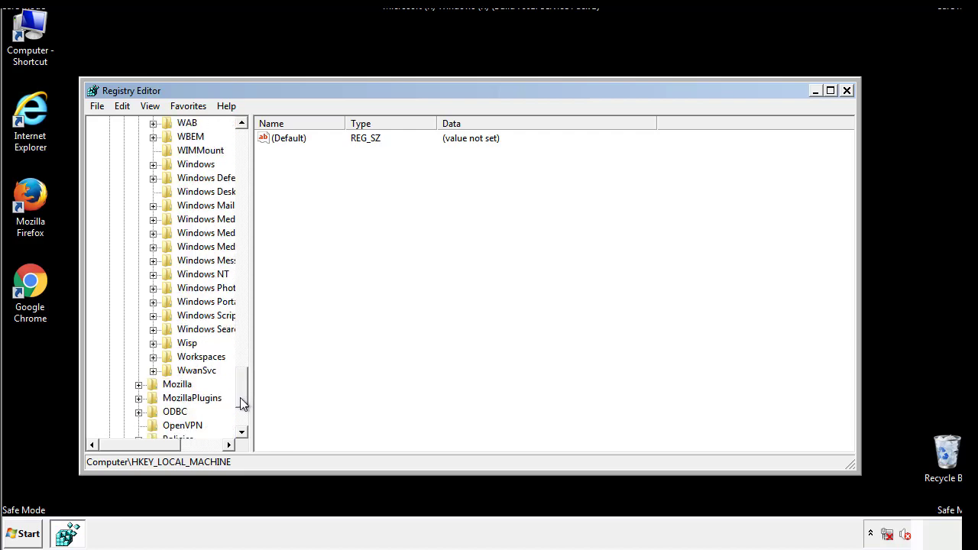
pyautogui.click(153, 233)
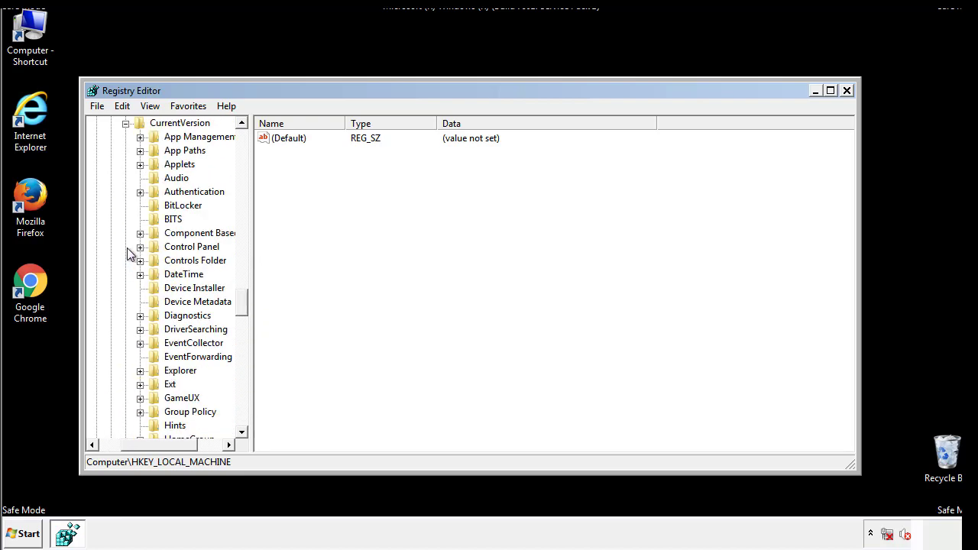
pyautogui.scroll(-3)
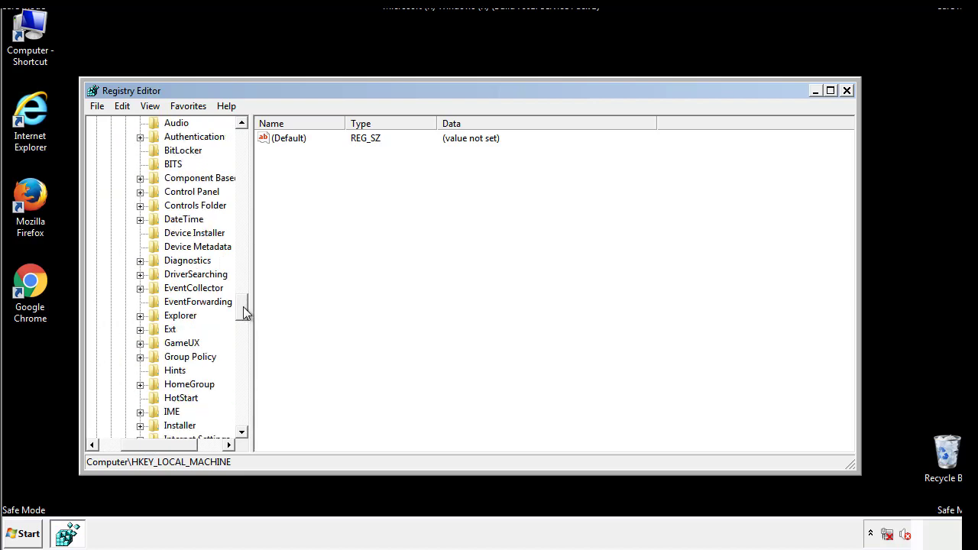
pyautogui.scroll(-3)
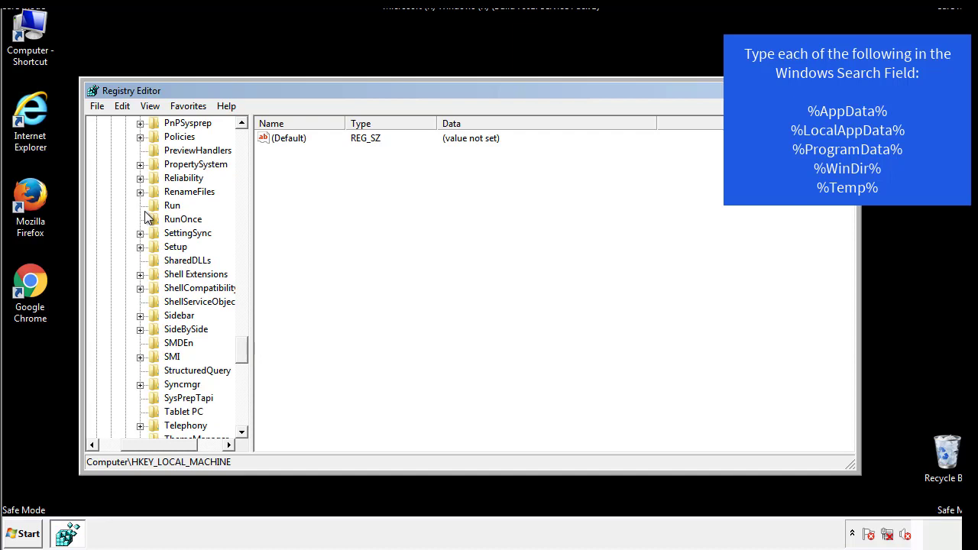
# - Delete the tappi.loc value from the HKLM Run key and confirm the deletion
pyautogui.click(172, 205)
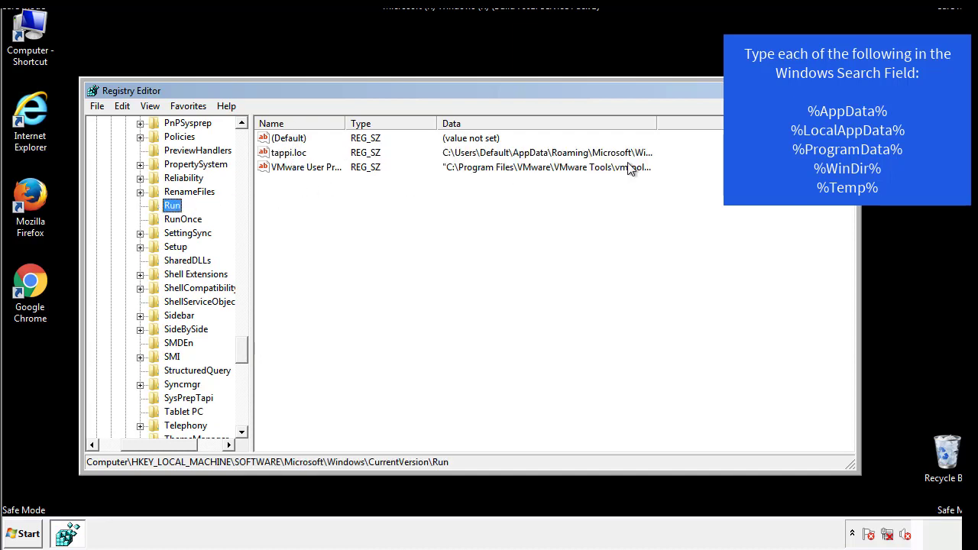
pyautogui.click(289, 152)
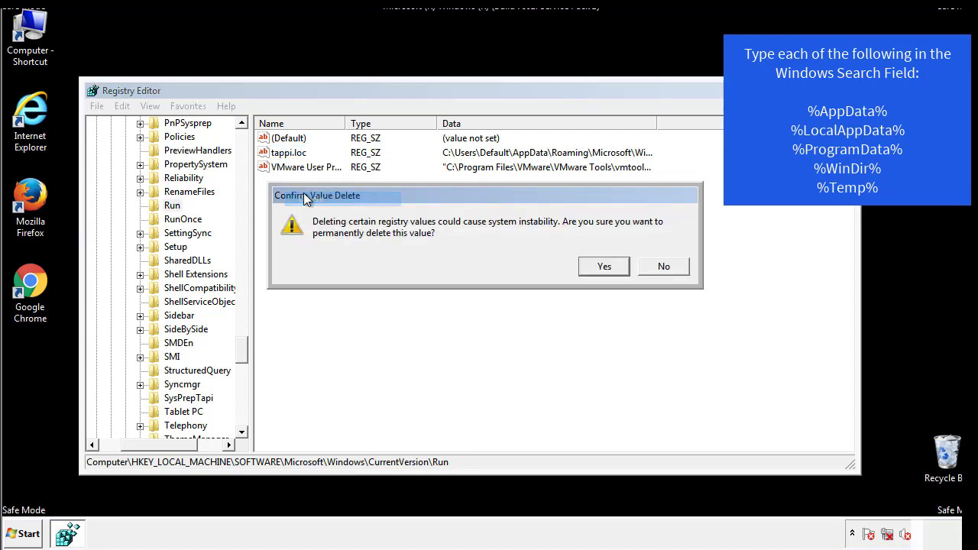
pyautogui.click(602, 266)
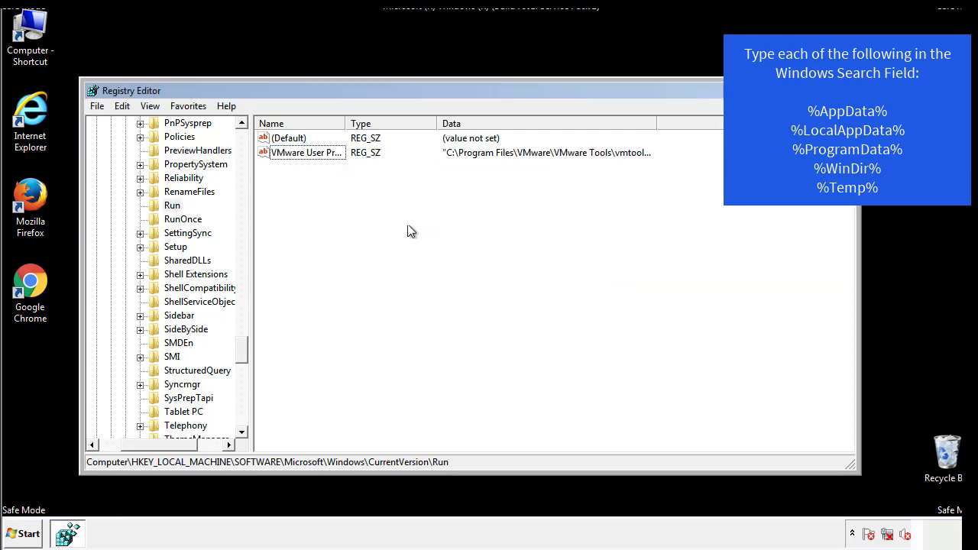
pyautogui.scroll(-3)
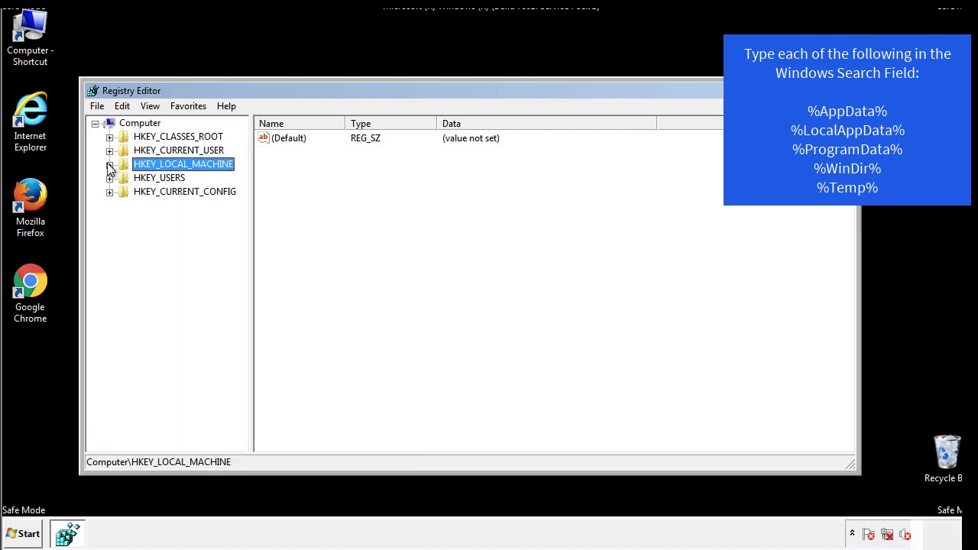
# - Review HKEY_CURRENT_USER's Run key showing only DAEMON Tools, then collapse the Windows key
pyautogui.click(109, 149)
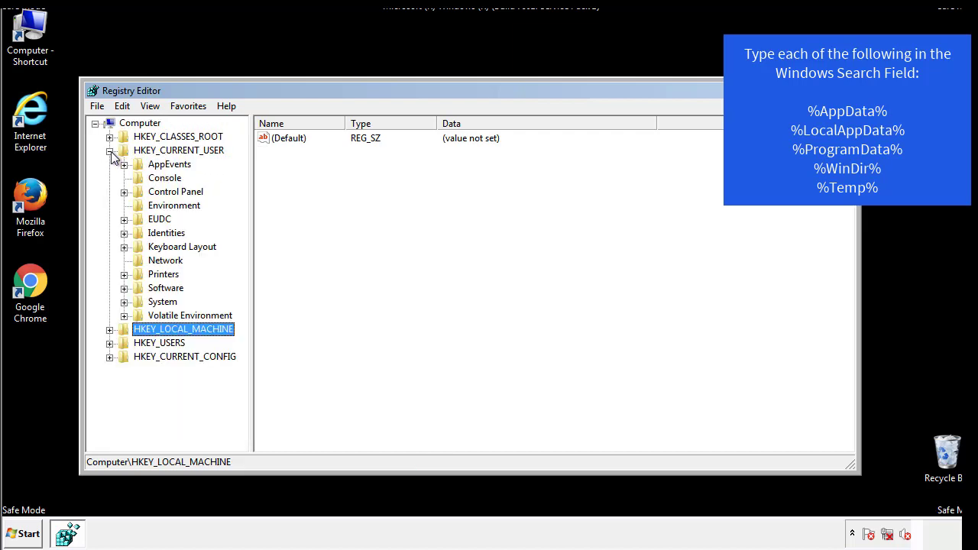
pyautogui.moveTo(126, 246)
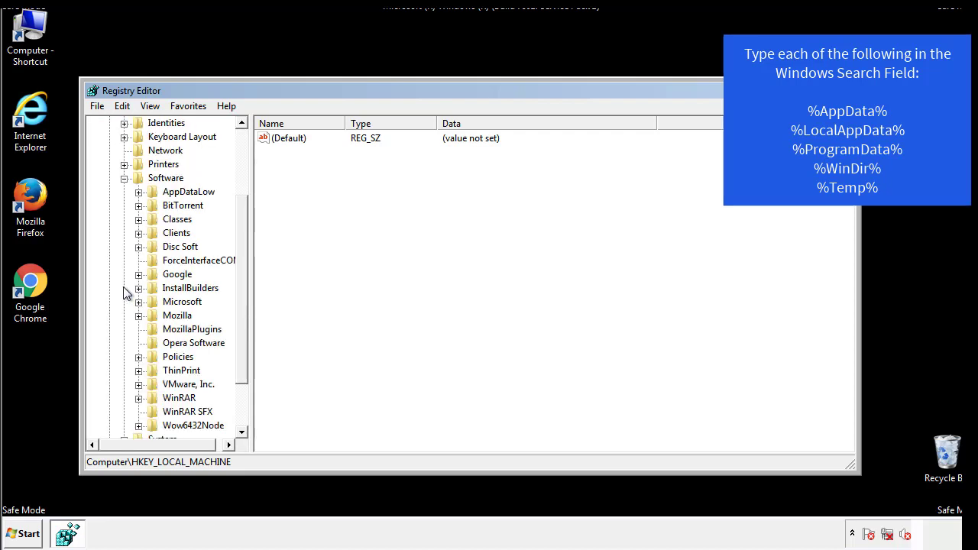
pyautogui.scroll(-3)
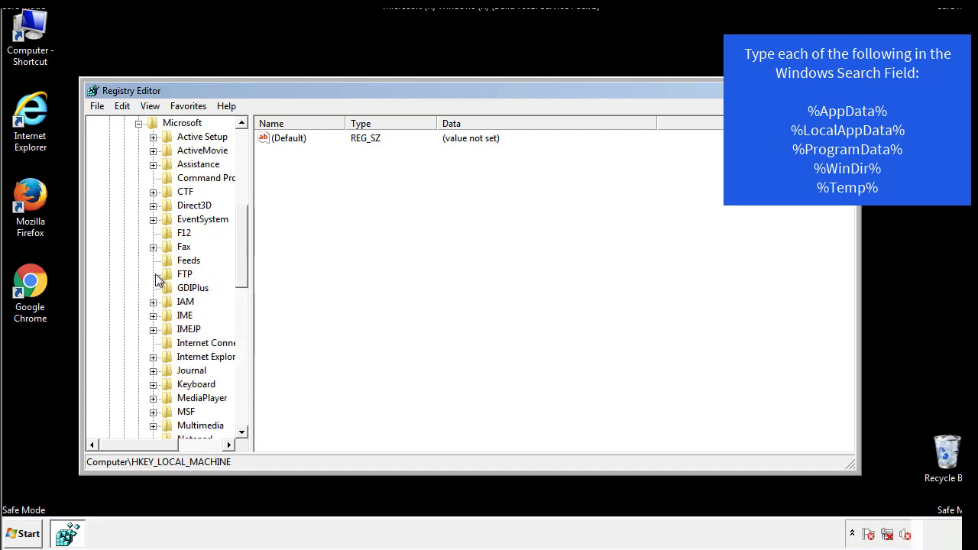
pyautogui.scroll(-3)
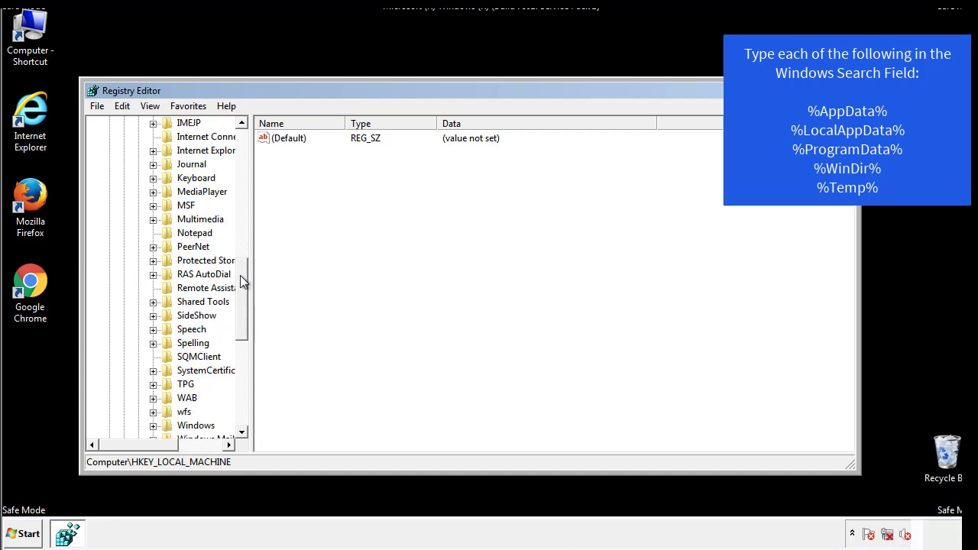
pyautogui.scroll(-3)
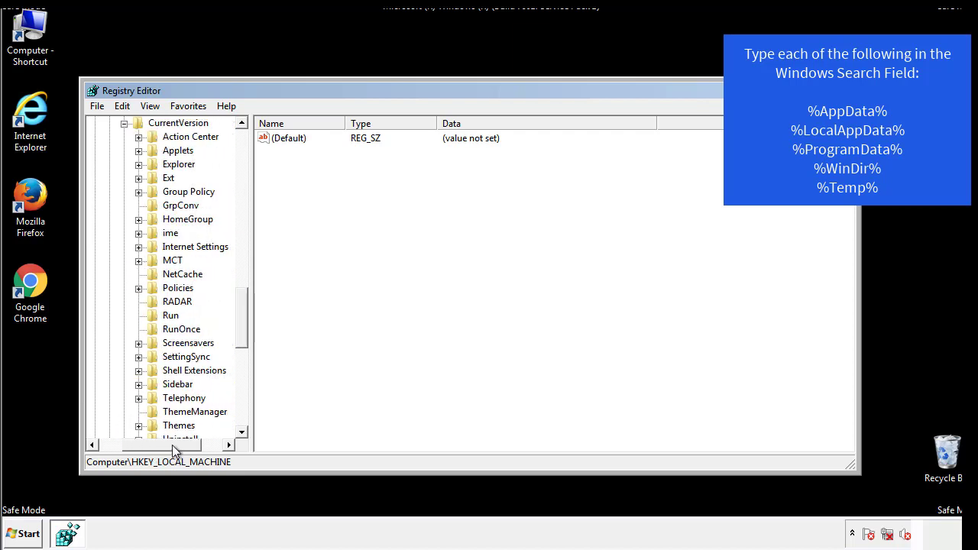
pyautogui.click(170, 316)
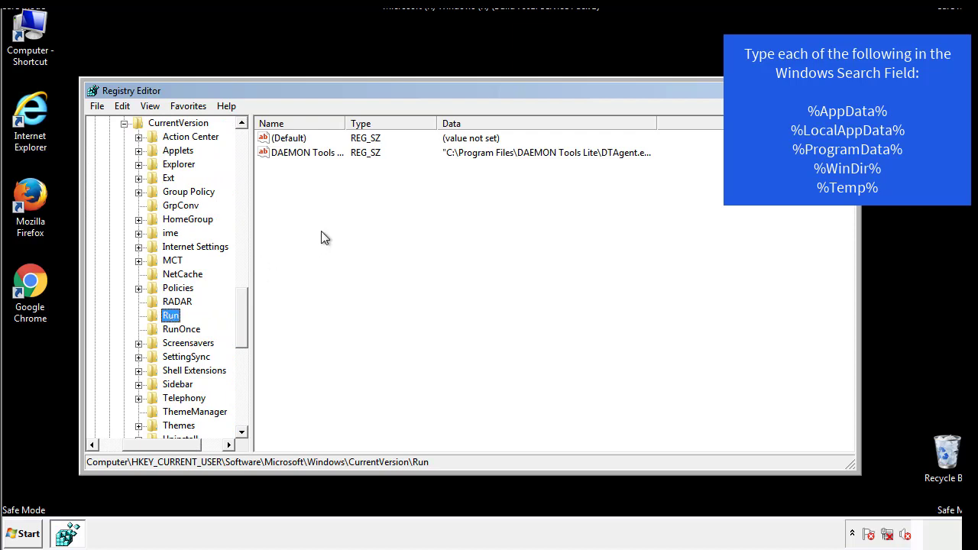
pyautogui.moveTo(318, 168)
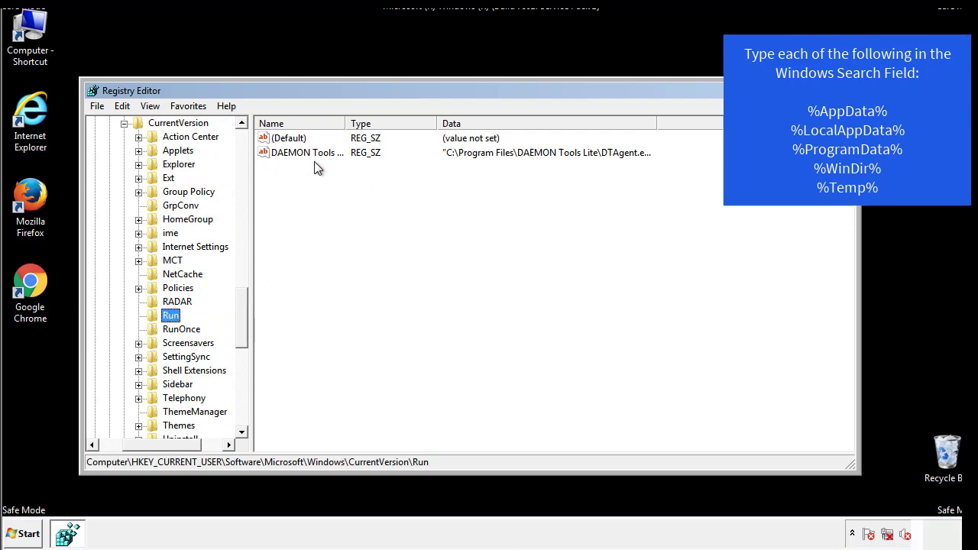
pyautogui.moveTo(419, 181)
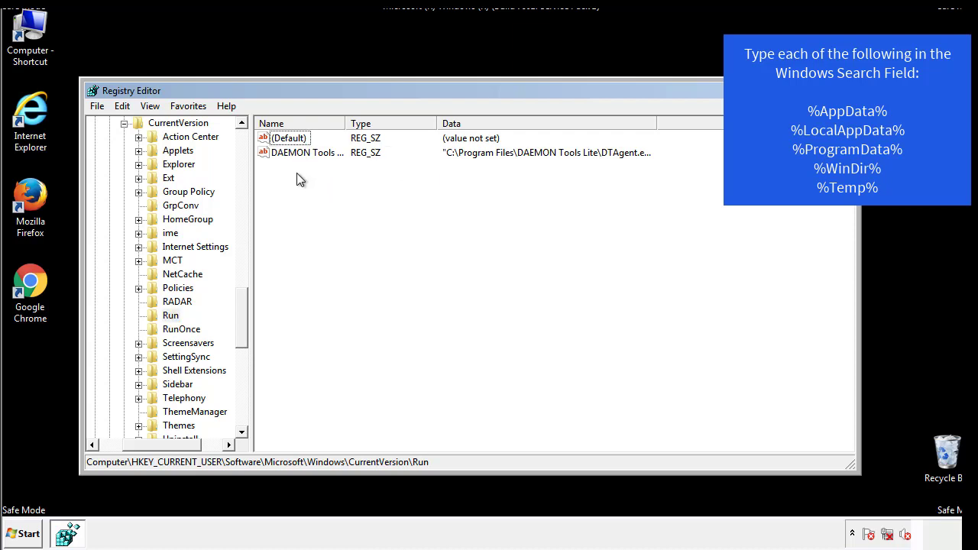
pyautogui.moveTo(354, 180)
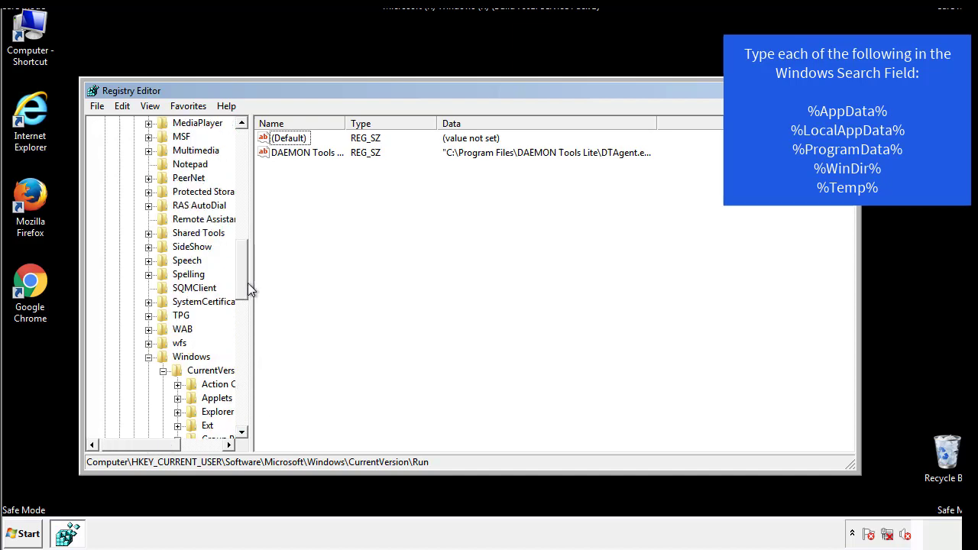
pyautogui.click(191, 356)
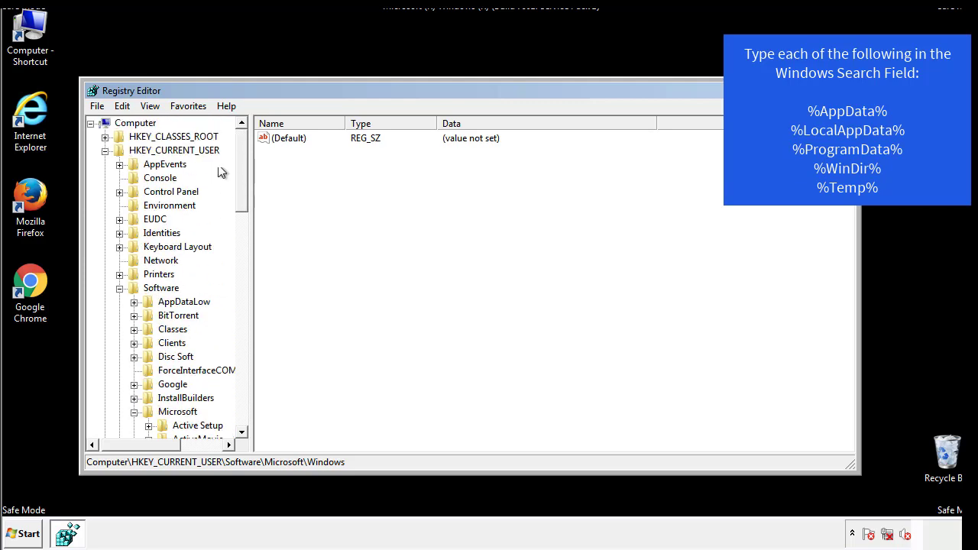
# - Search the registry for %temp%, reaching the VolumeCaches Temporary Files key
pyautogui.click(122, 105)
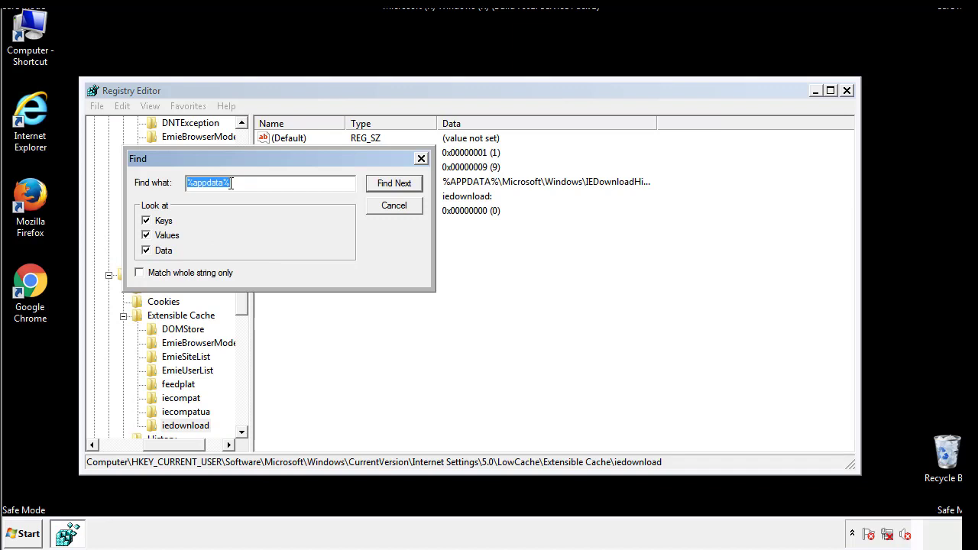
pyautogui.write('%4')
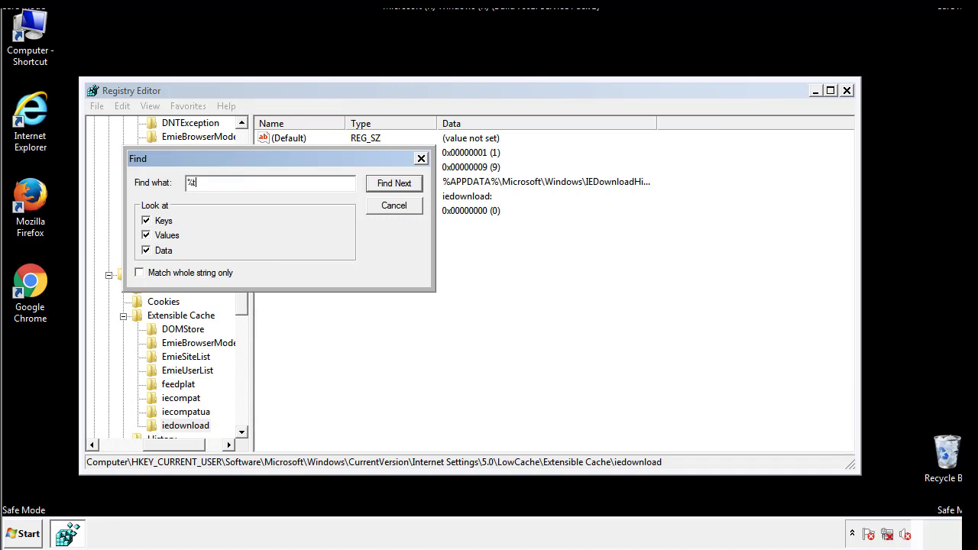
pyautogui.write('temp%')
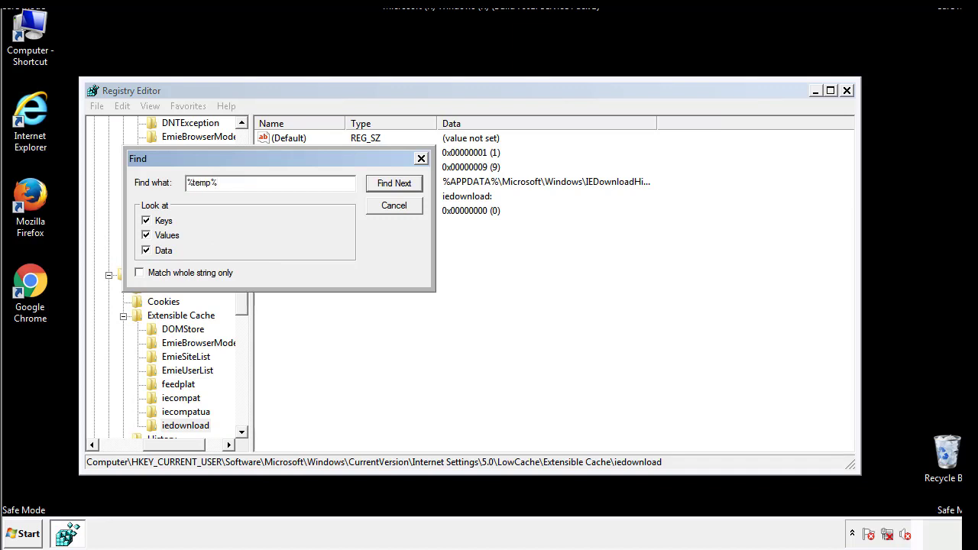
pyautogui.click(394, 182)
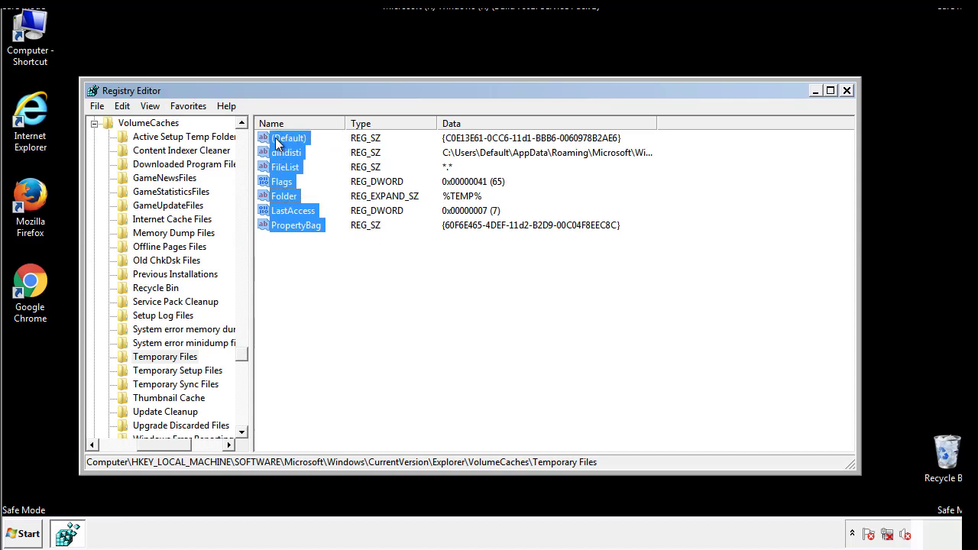
# - Delete the selected Temporary Files values and confirm the deletion
pyautogui.rightClick(287, 152)
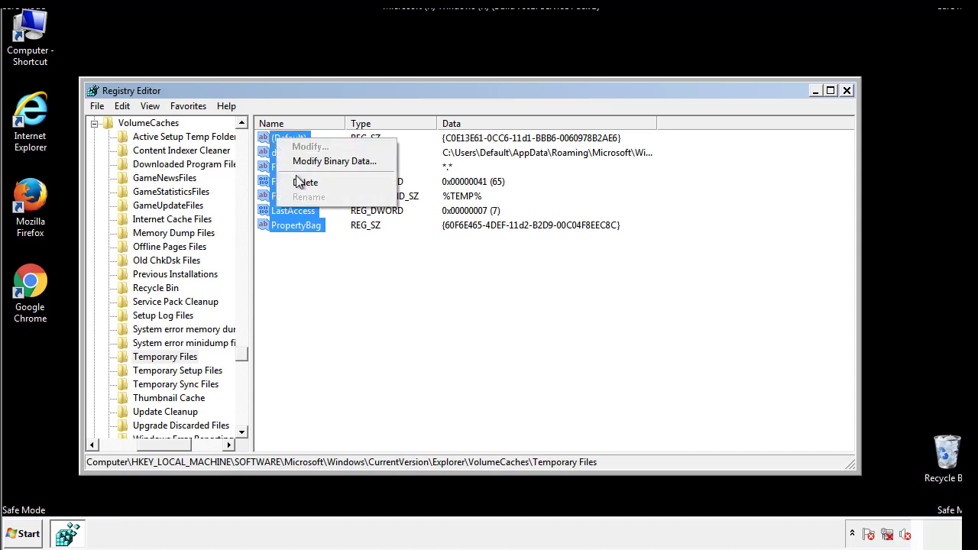
pyautogui.click(305, 182)
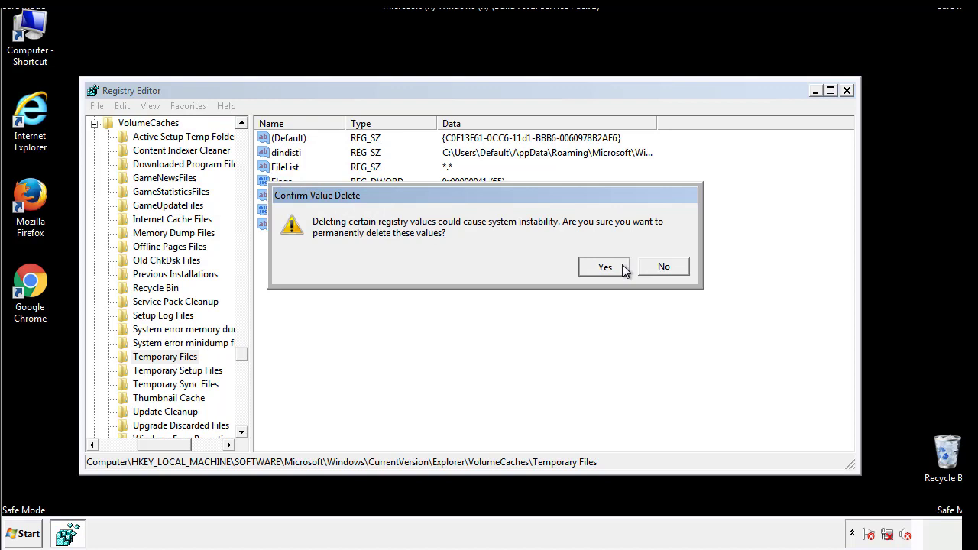
pyautogui.click(604, 267)
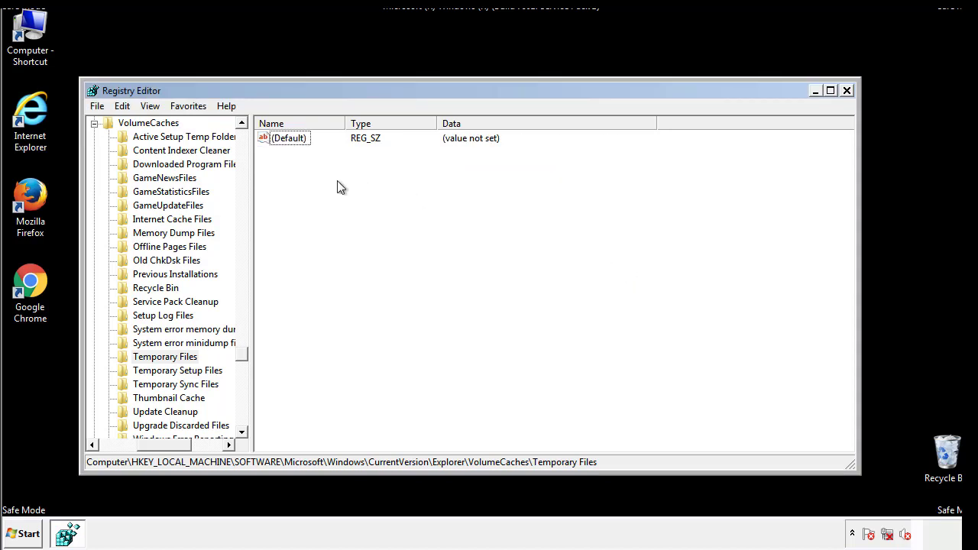
pyautogui.moveTo(846, 94)
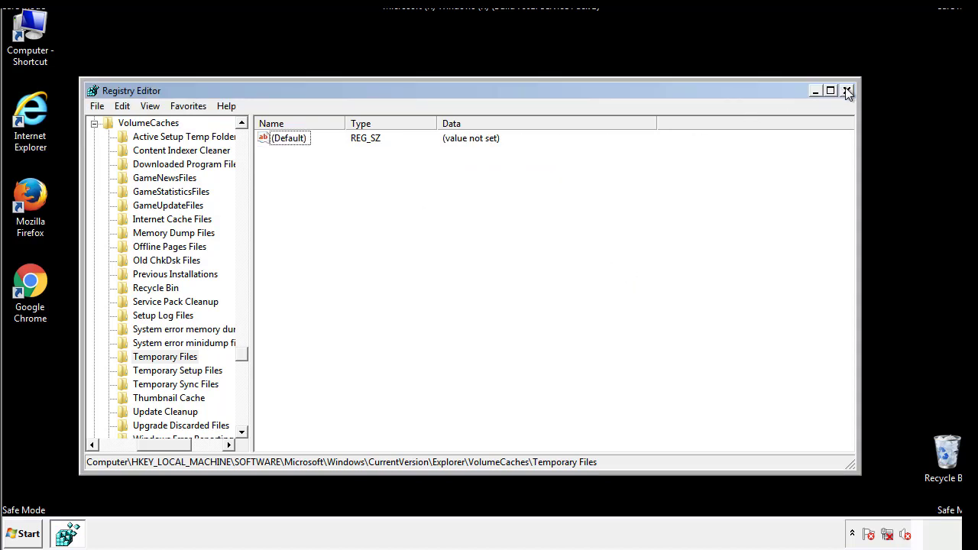
# - Close Registry Editor and launch msconfig from the Start menu search
pyautogui.click(846, 90)
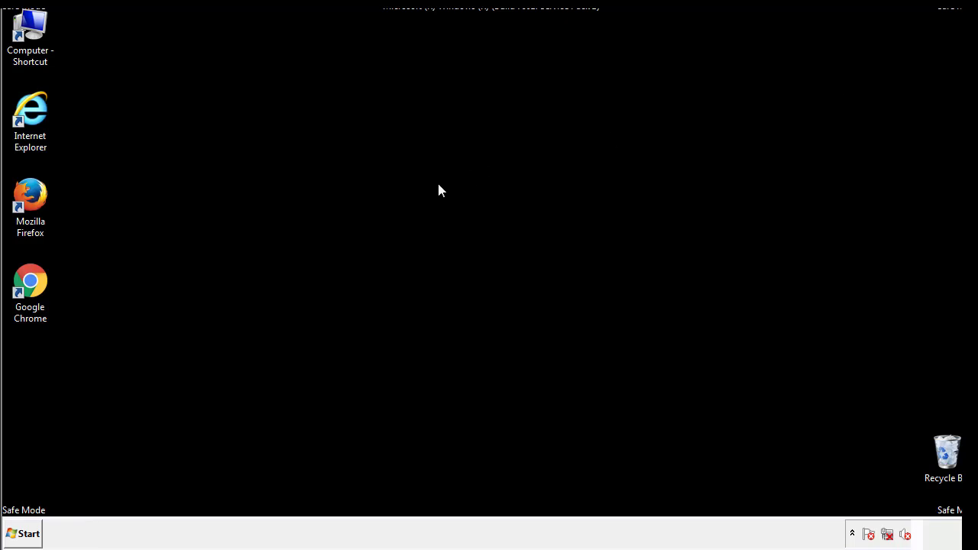
pyautogui.moveTo(40, 382)
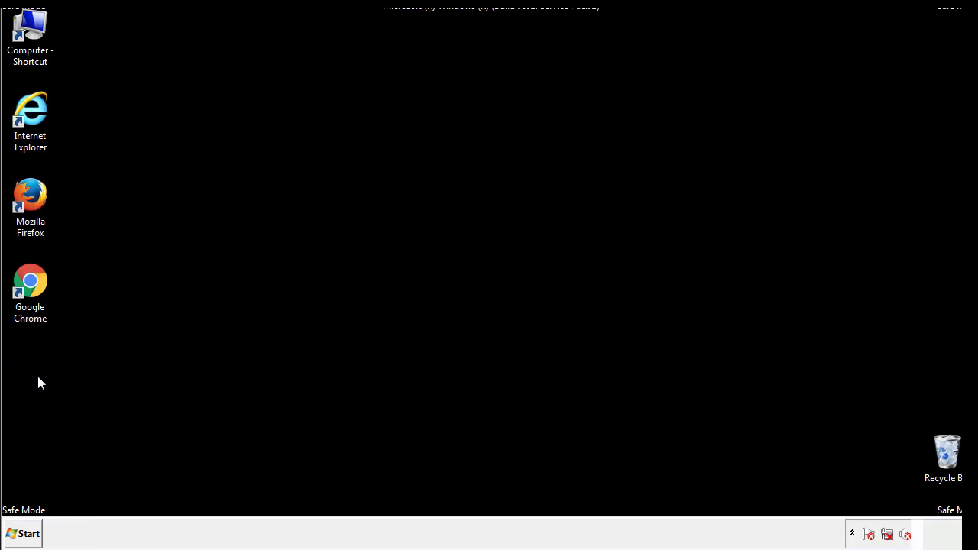
pyautogui.click(23, 533)
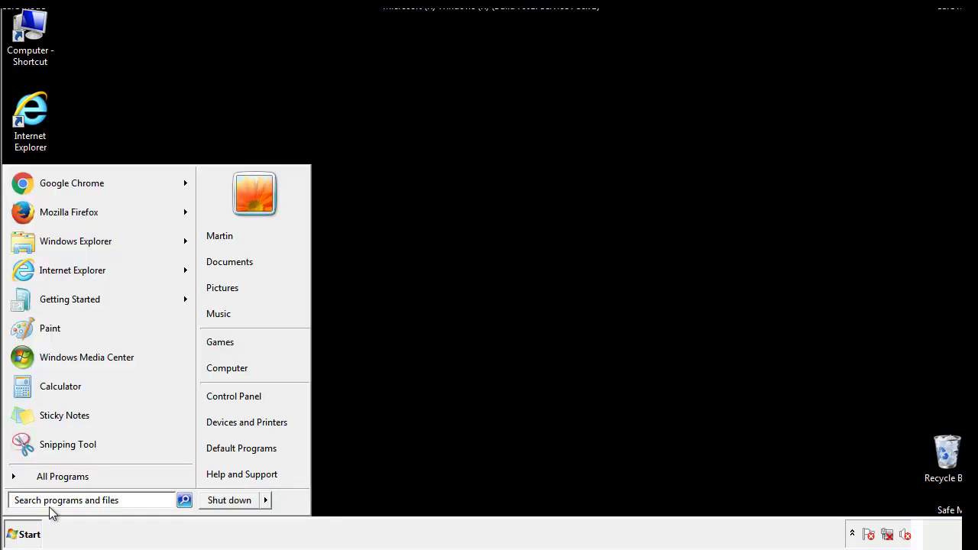
pyautogui.write('mscon')
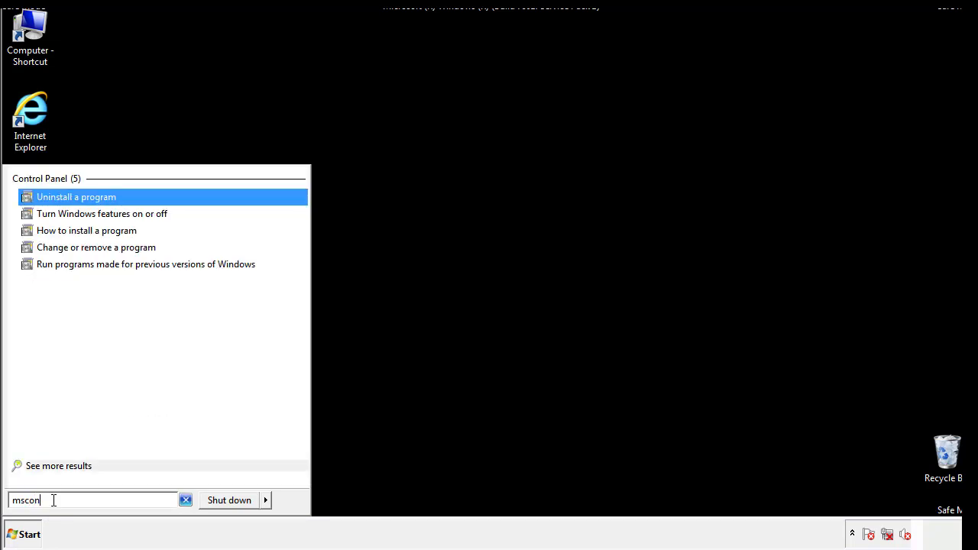
pyautogui.write('fig')
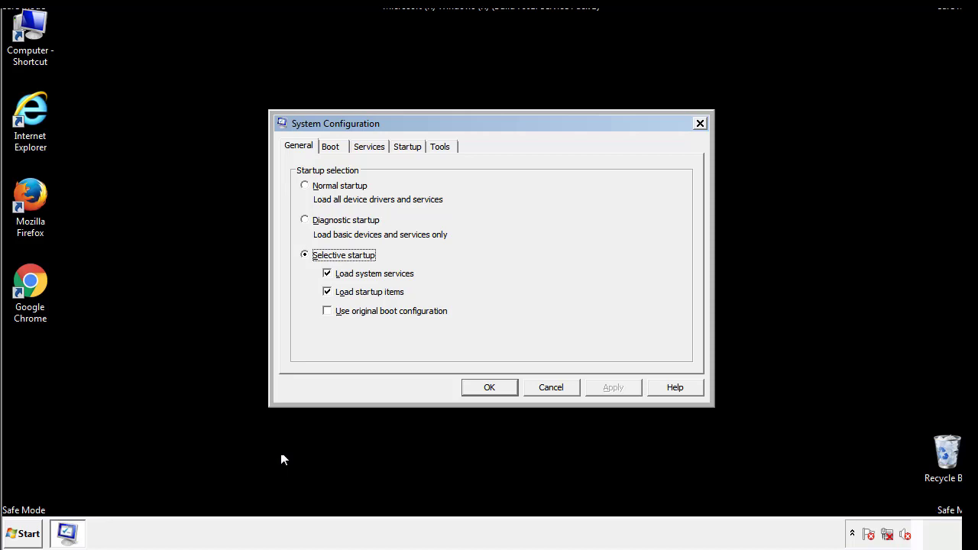
# - Uncheck Safe boot on the System Configuration Boot tab and apply with OK
pyautogui.click(330, 146)
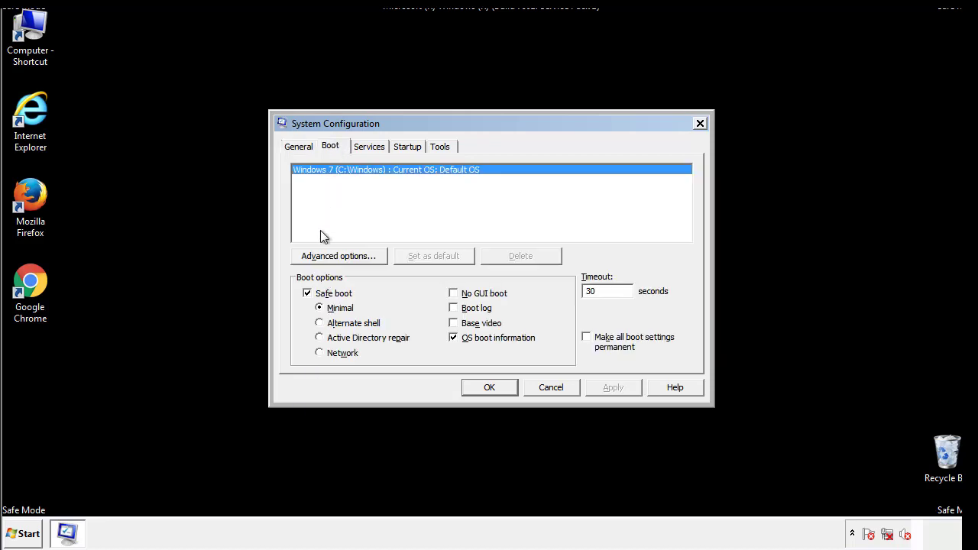
pyautogui.click(307, 292)
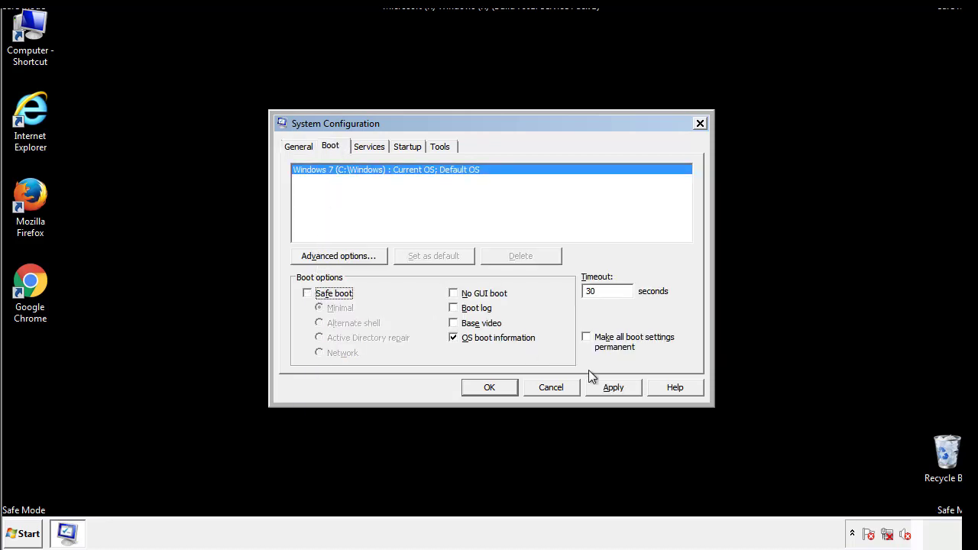
pyautogui.click(489, 388)
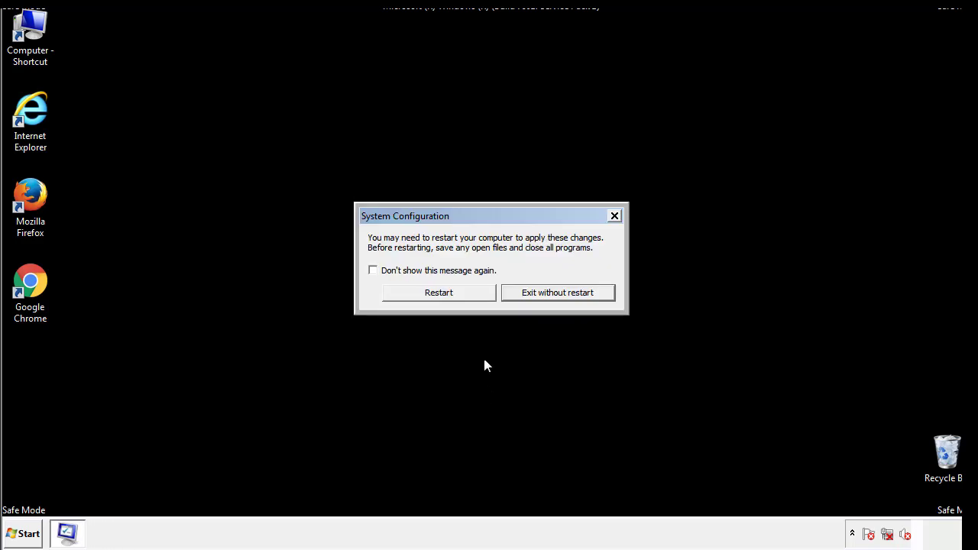